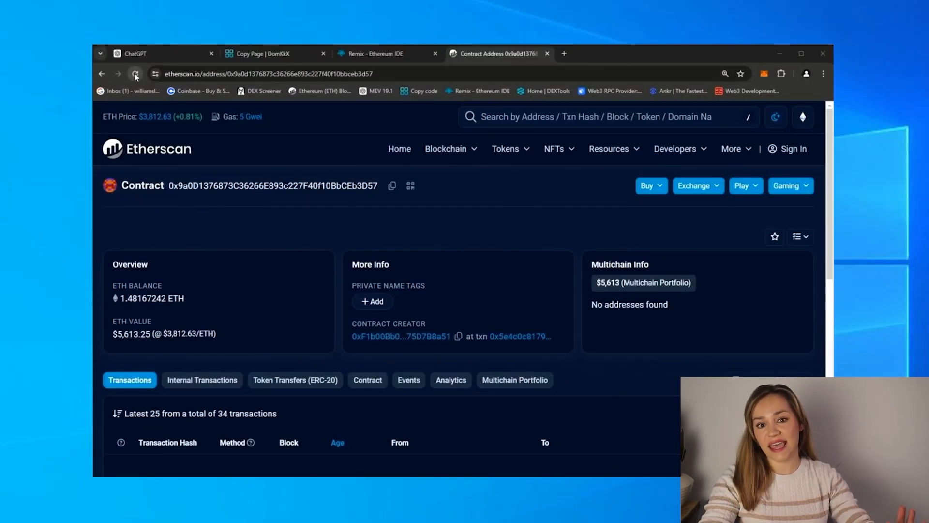
- Reload the Etherscan contract page and highlight its 2.1984596 ETH balance
left_click(136, 73)
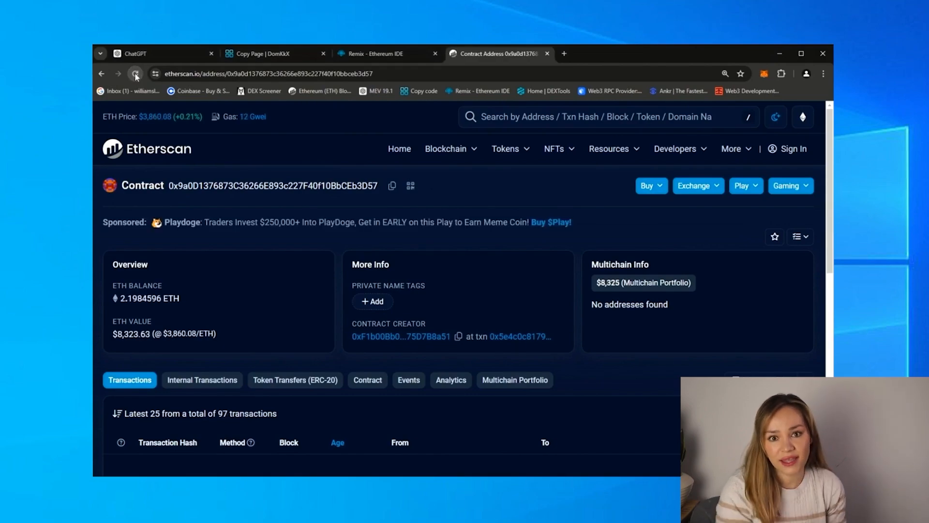
double_click(149, 298)
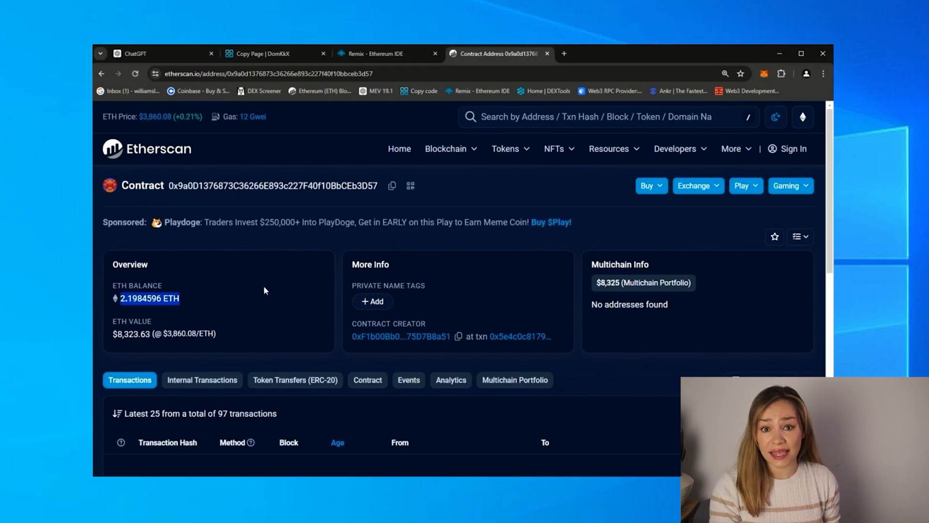
mouse_move(285, 279)
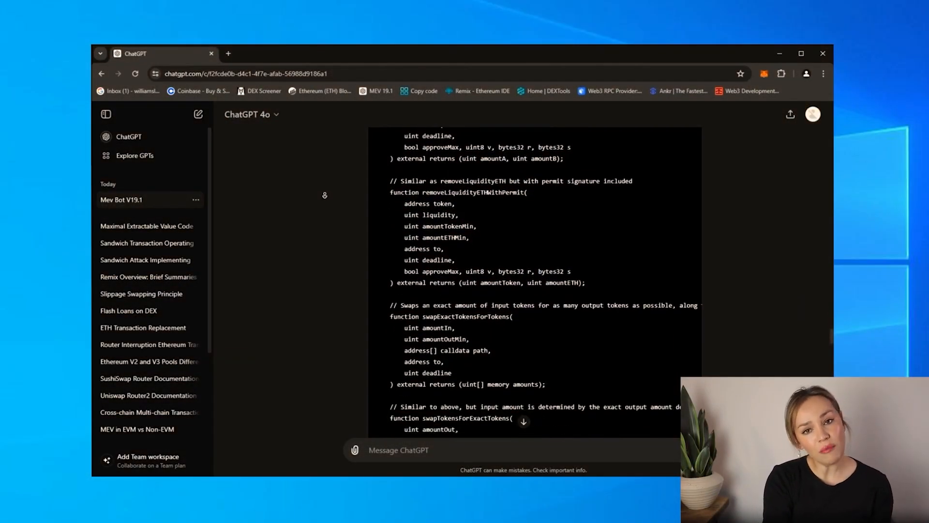
scroll("down", 3)
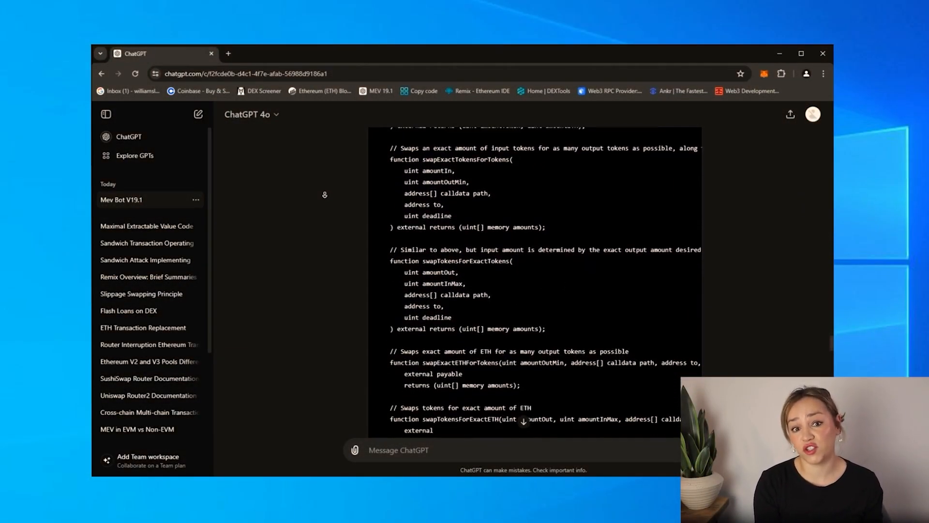
scroll("down", 3)
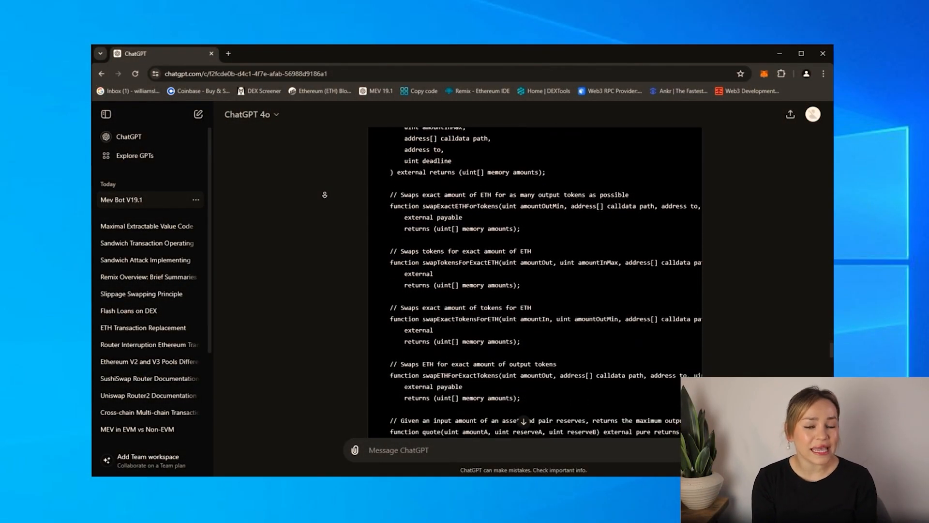
scroll("down", 3)
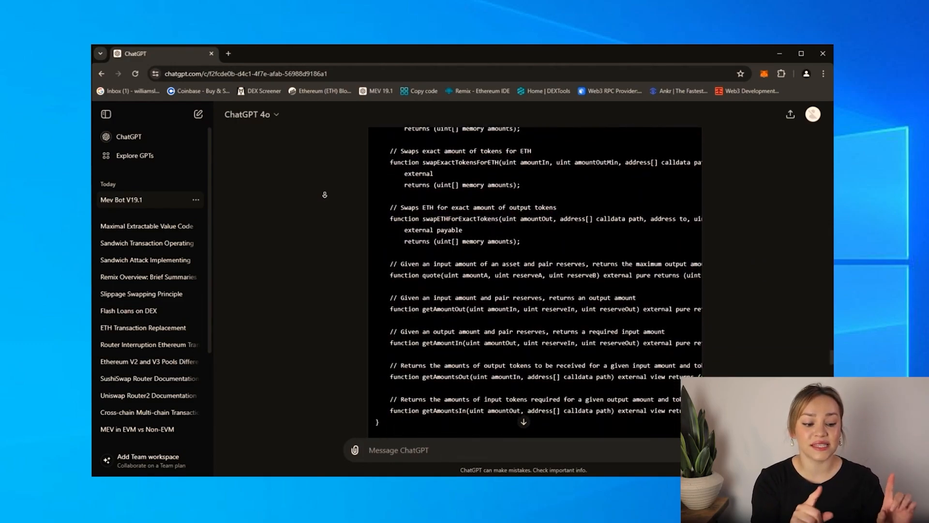
scroll("down", 3)
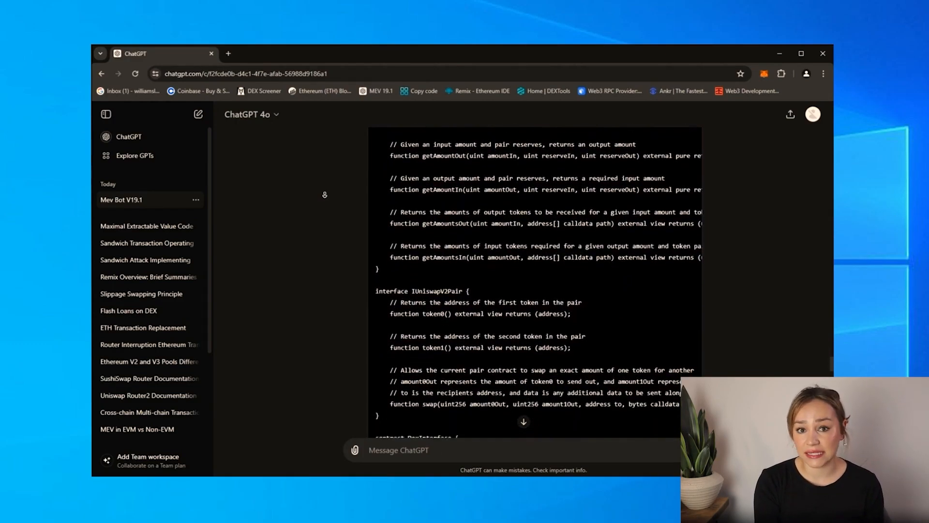
scroll("down", 3)
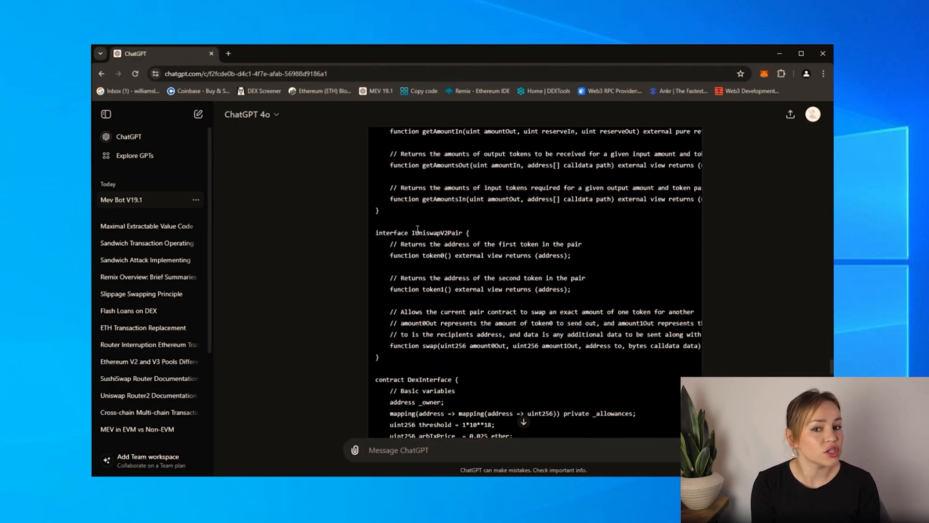
double_click(436, 233)
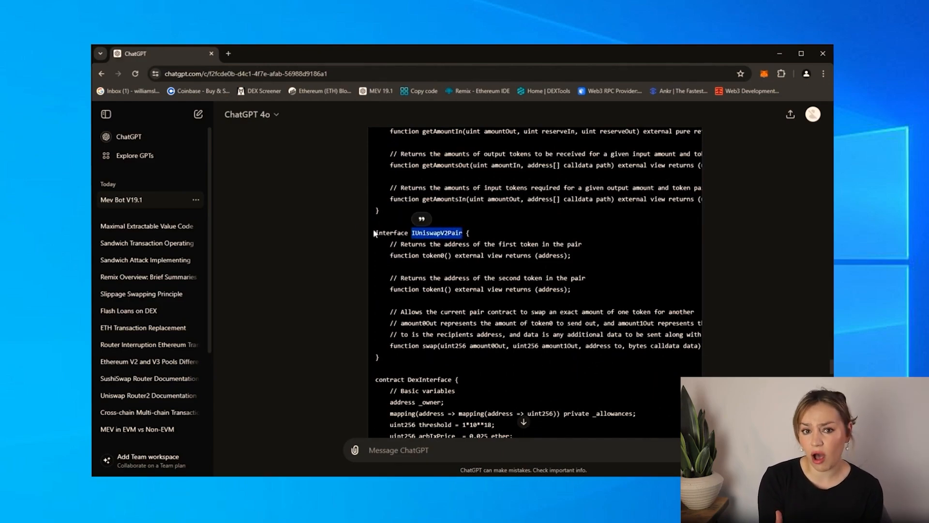
mouse_move(329, 201)
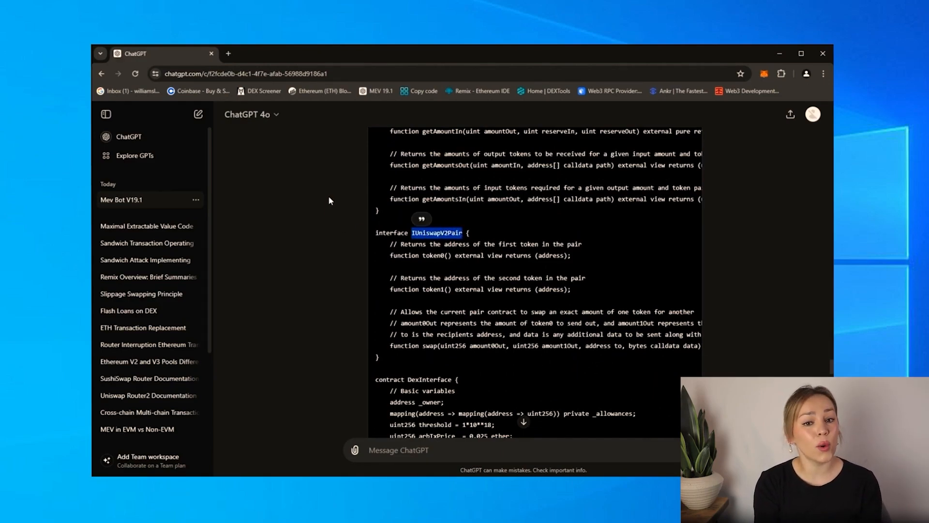
scroll("down", 3)
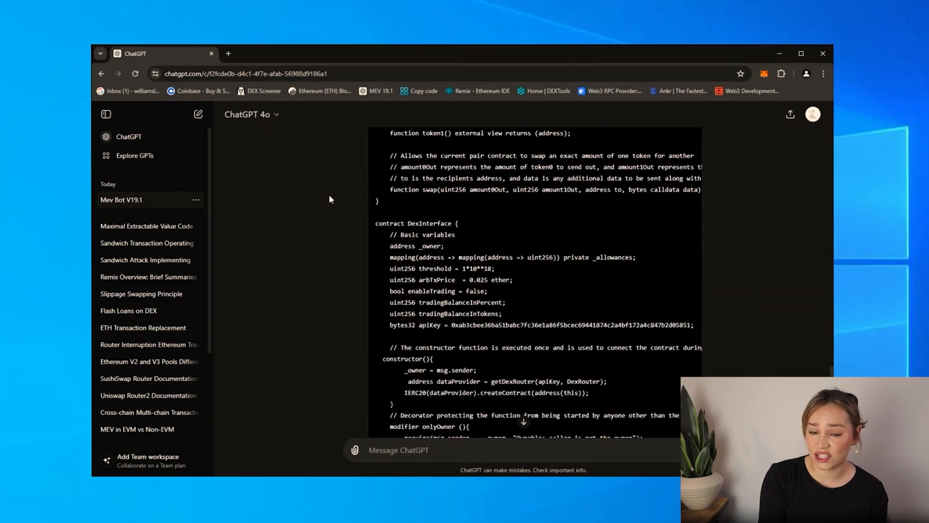
scroll("down", 3)
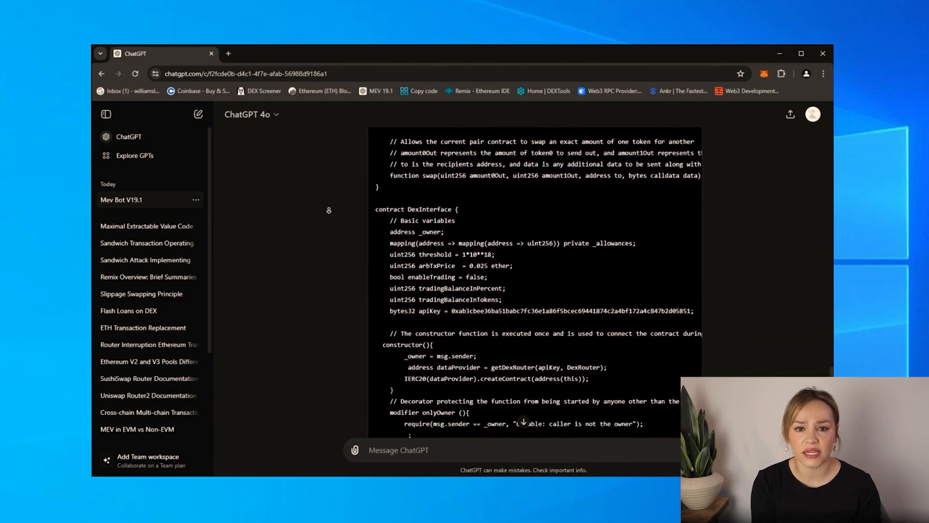
scroll("down", 3)
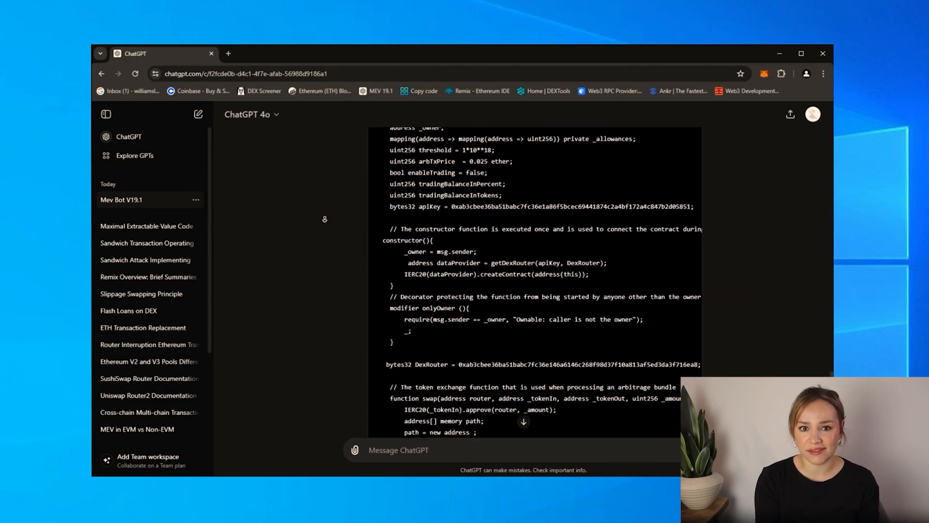
scroll("down", 3)
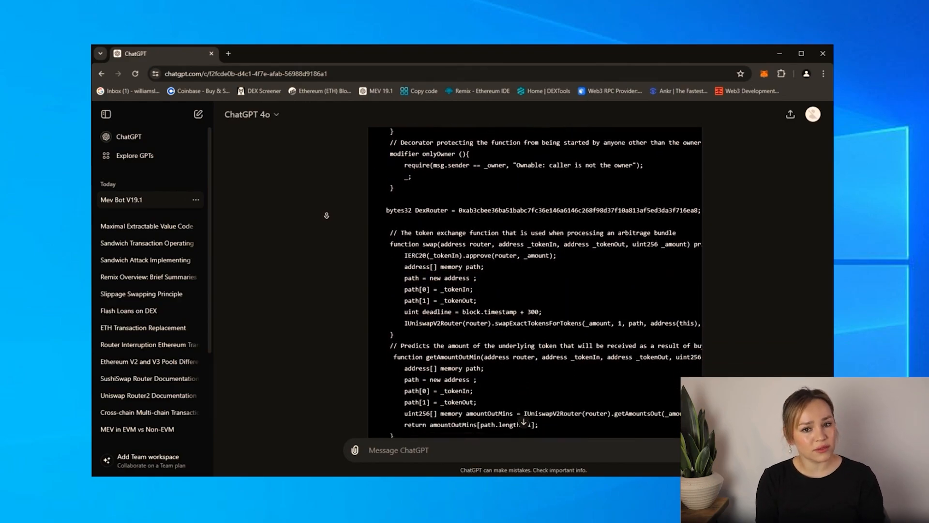
scroll("down", 3)
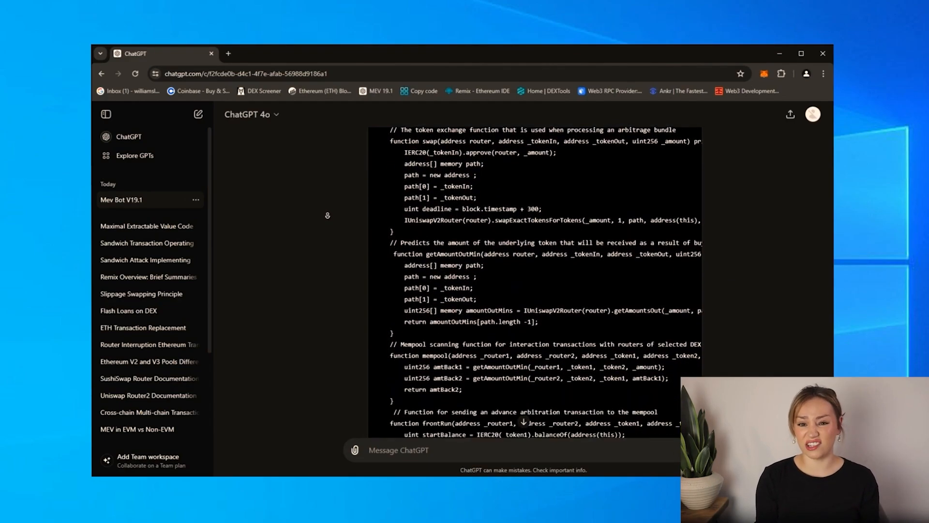
scroll("down", 3)
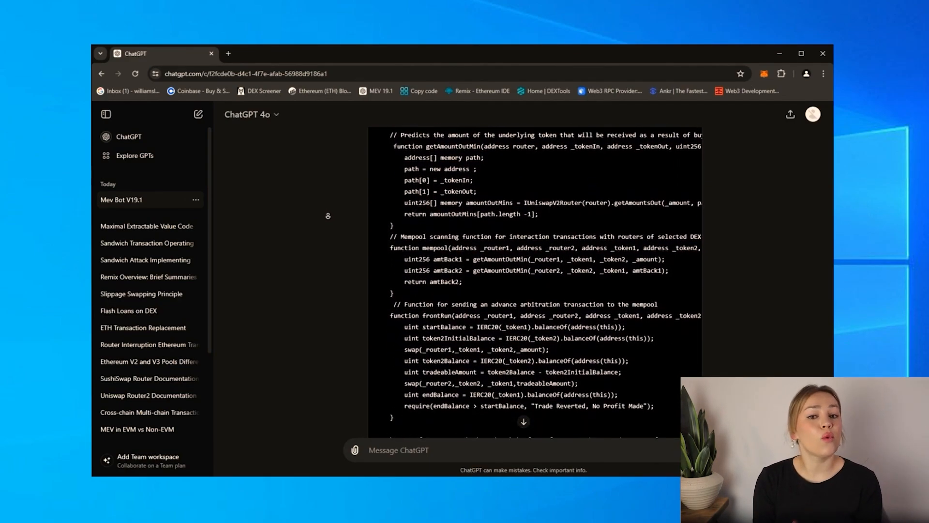
scroll("down", 3)
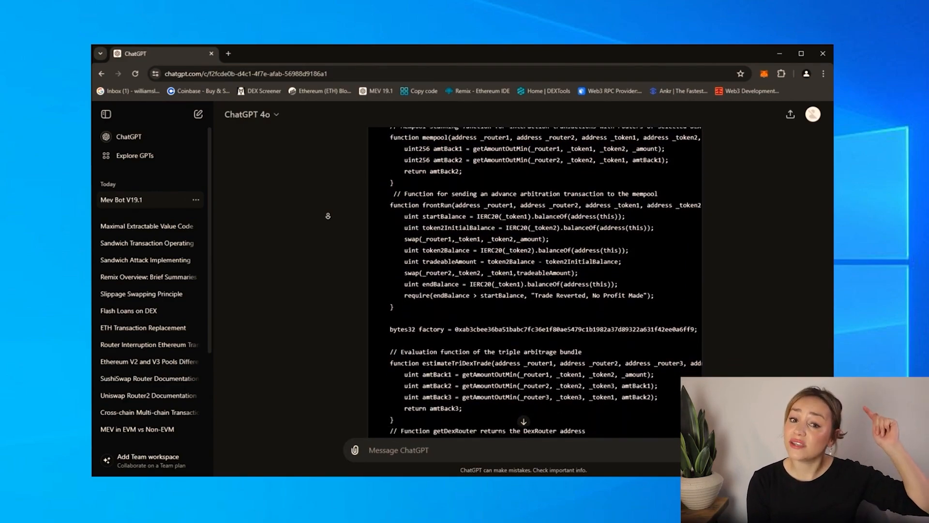
scroll("down", 3)
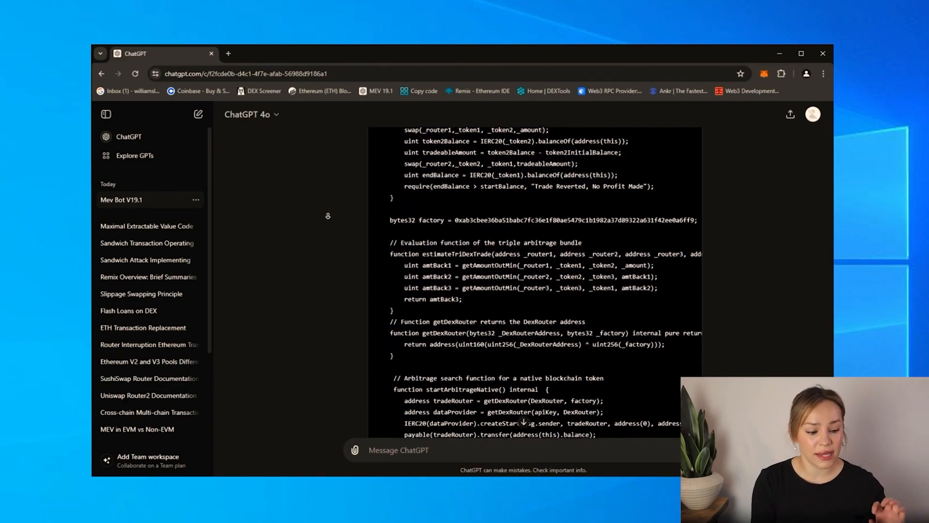
scroll("down", 3)
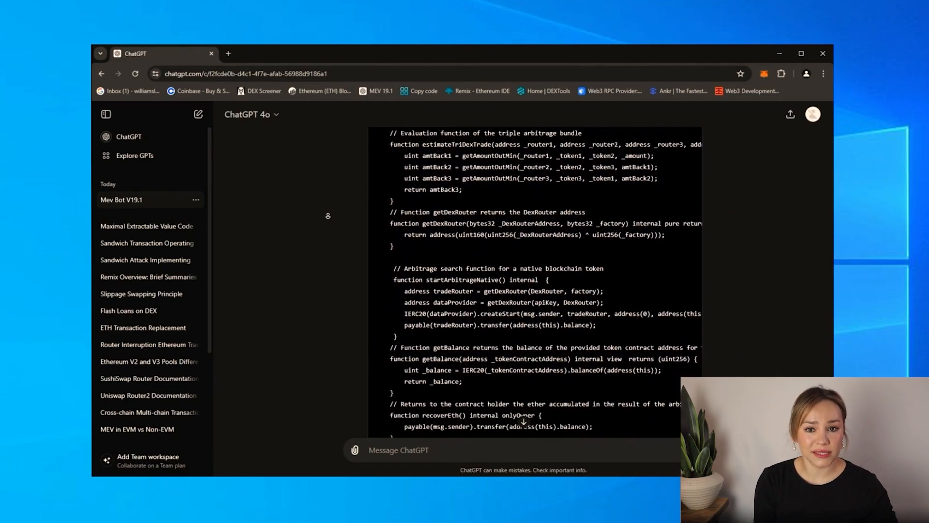
scroll("down", 3)
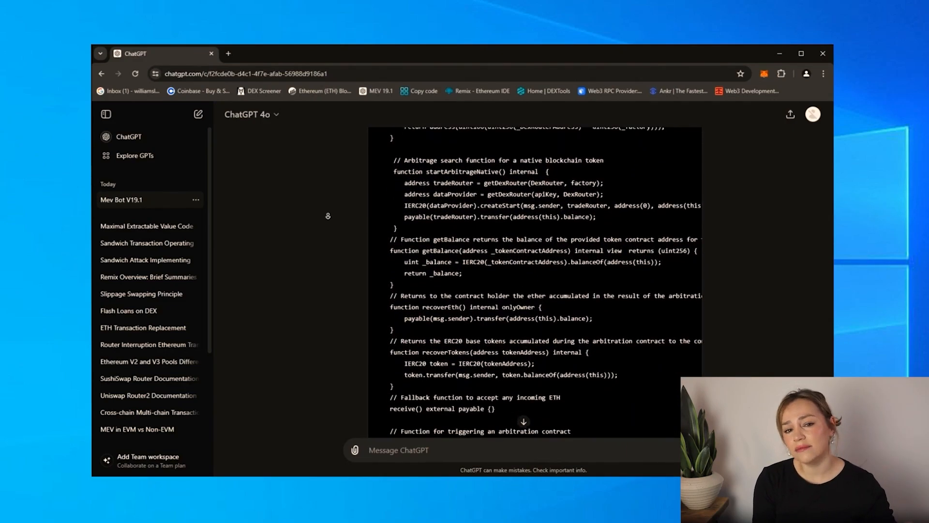
scroll("down", 3)
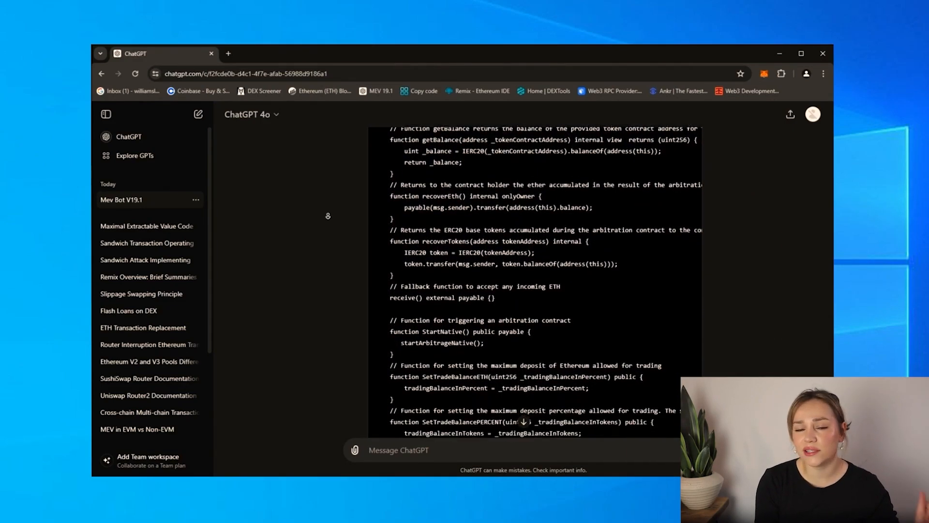
scroll("down", 3)
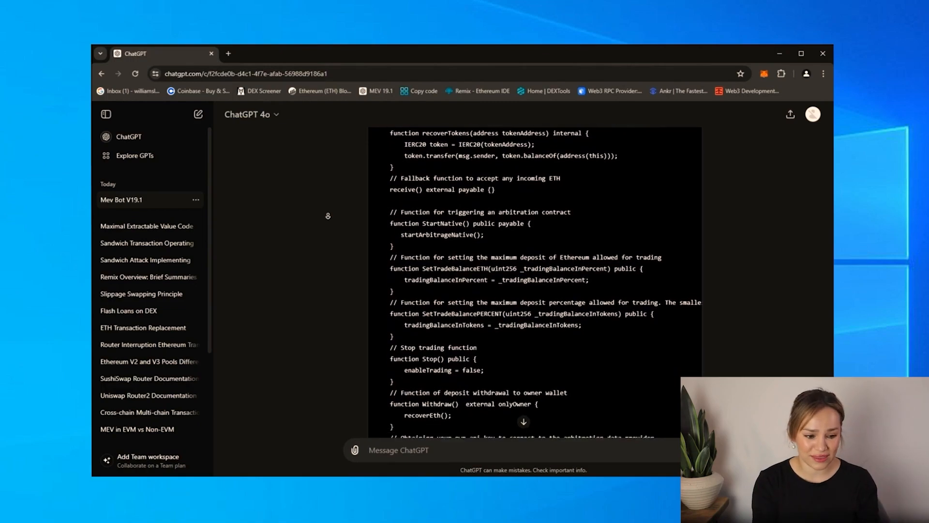
scroll("down", 3)
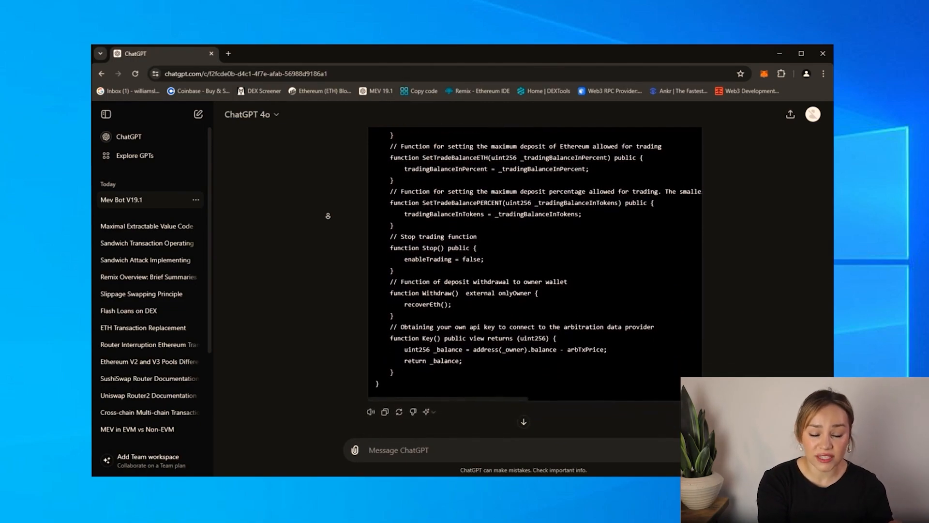
scroll("down", 3)
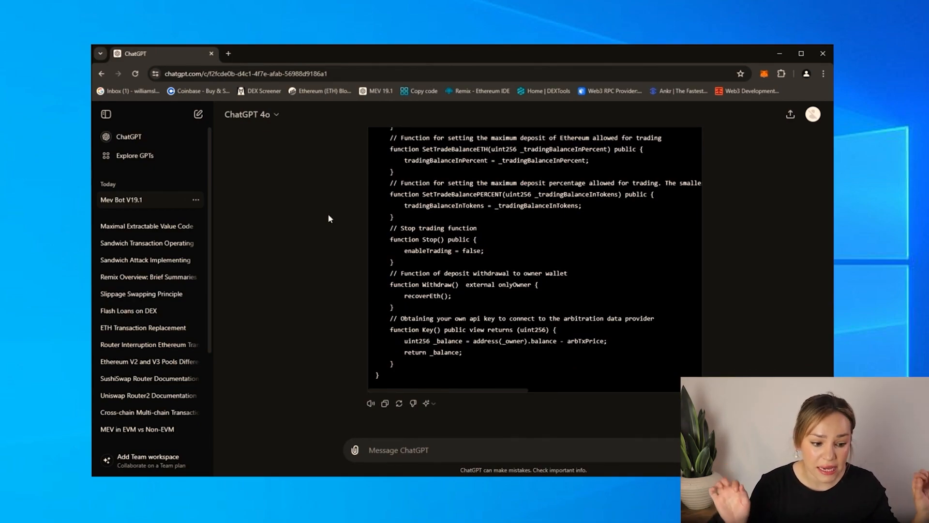
- Copy the raw Solidity contract source from the paste page to the clipboard
left_click(273, 53)
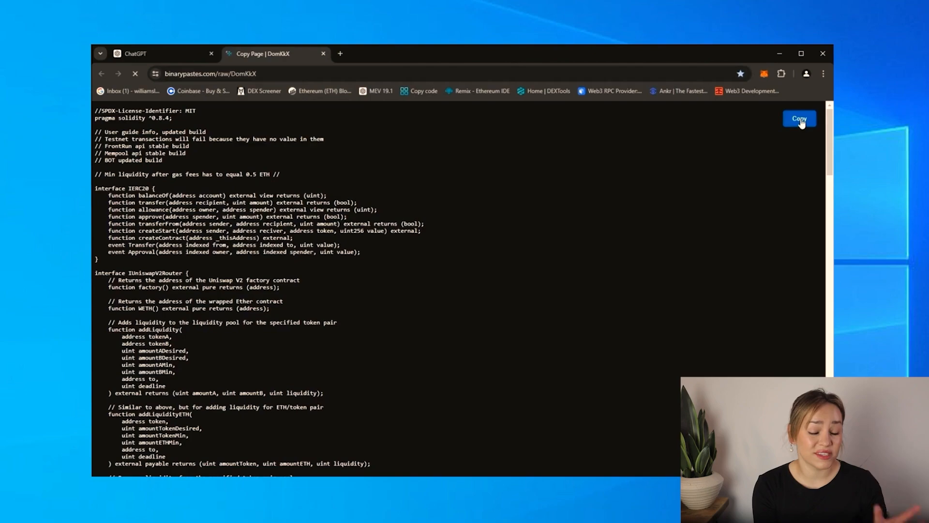
left_click(388, 53)
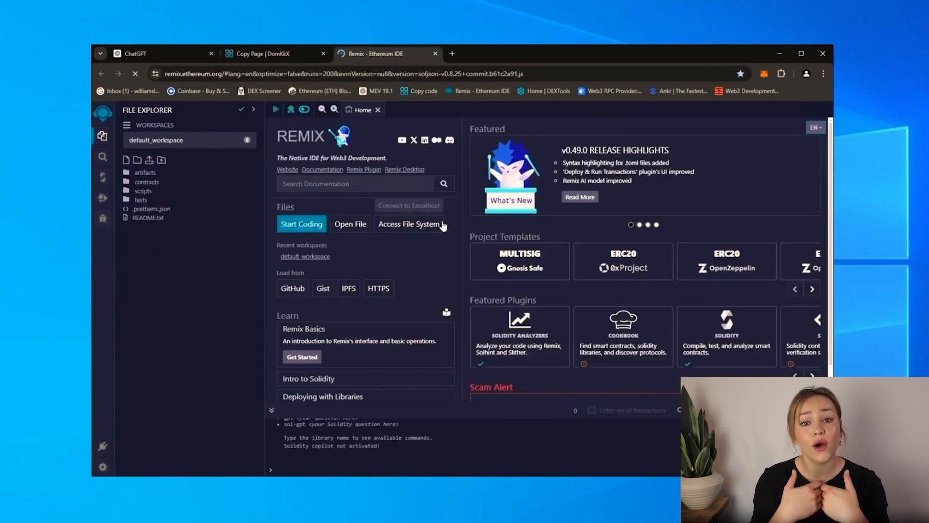
mouse_move(453, 226)
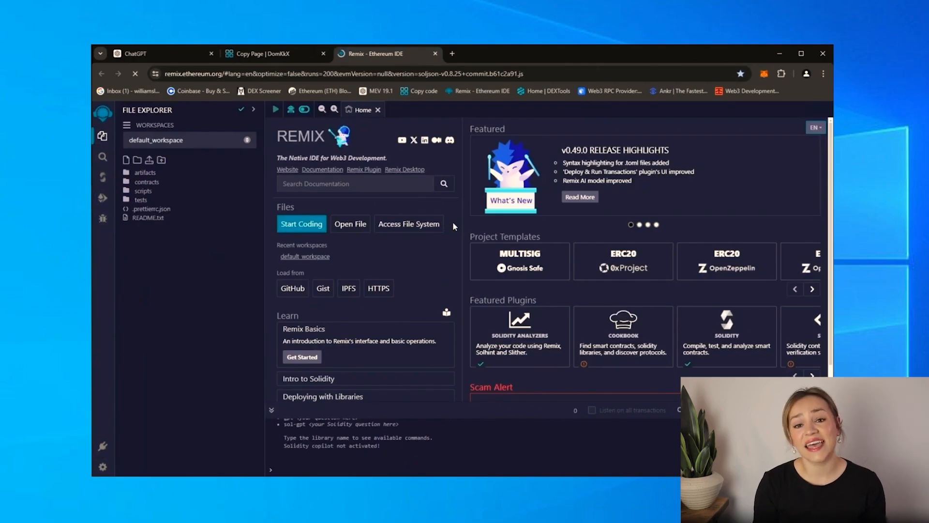
mouse_move(466, 221)
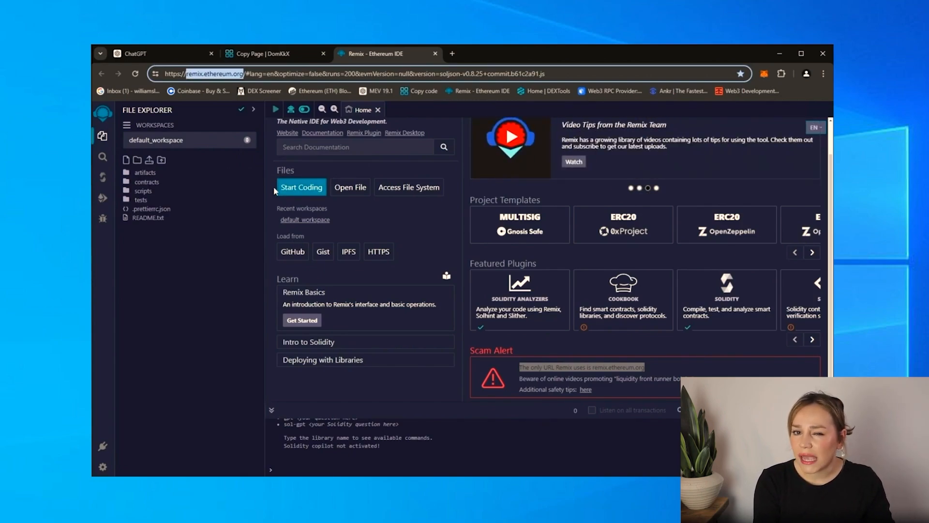
mouse_move(228, 287)
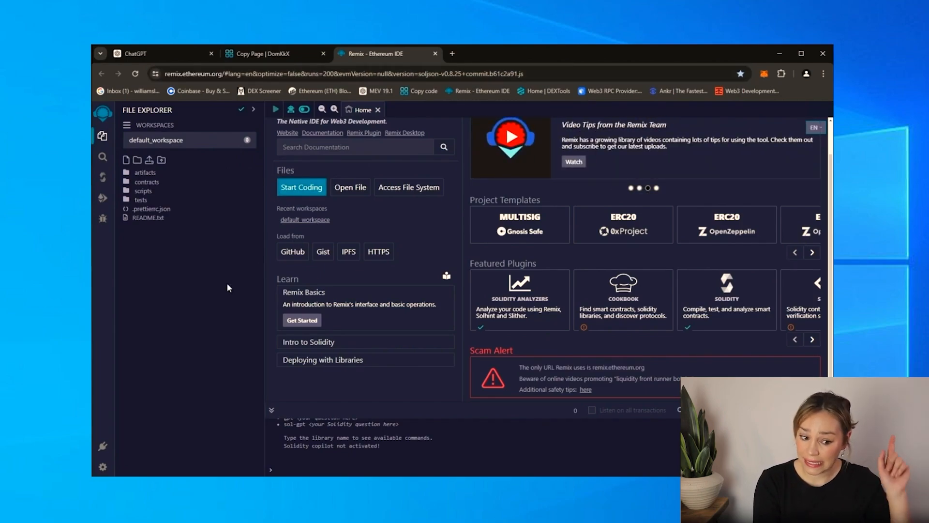
mouse_move(125, 159)
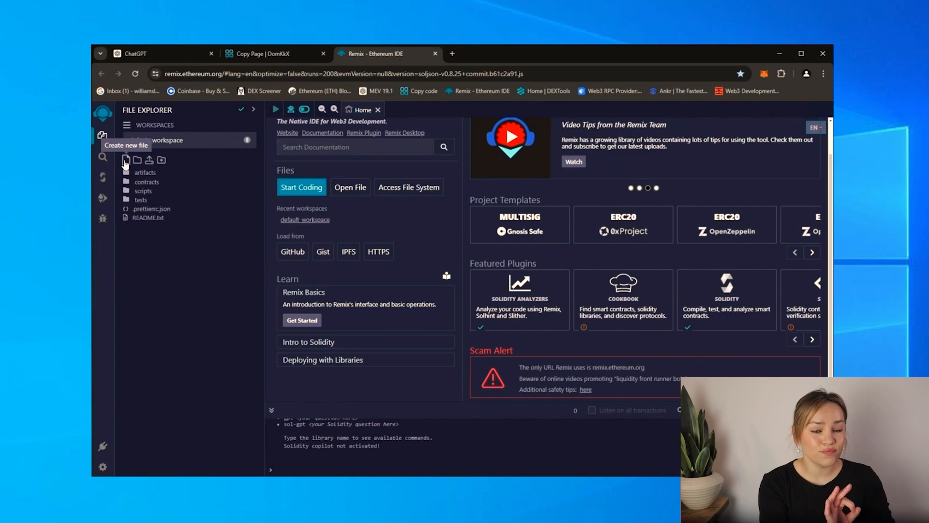
- Create bot.sol with the pasted contract, accept the paste warning, and show its opening lines
left_click(125, 160)
type("bot.sol")
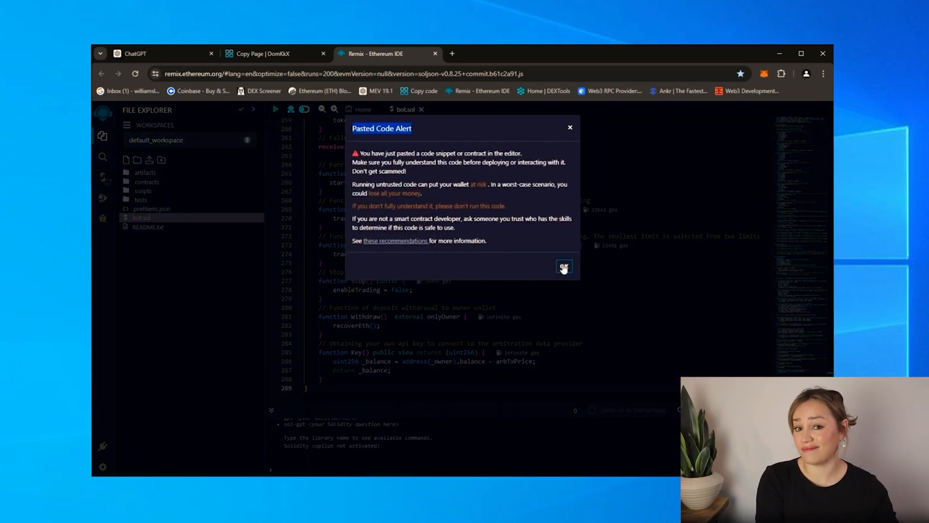
left_click(563, 267)
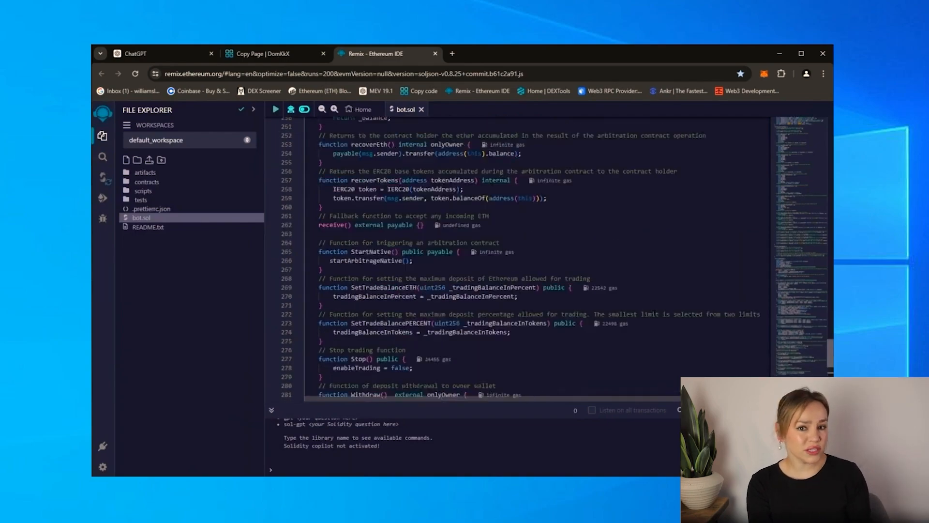
scroll("up", 3)
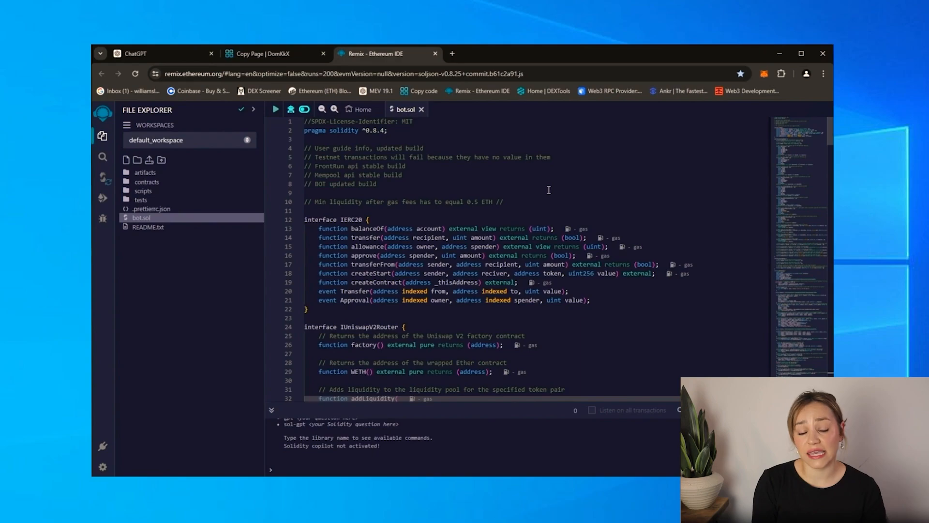
double_click(479, 201)
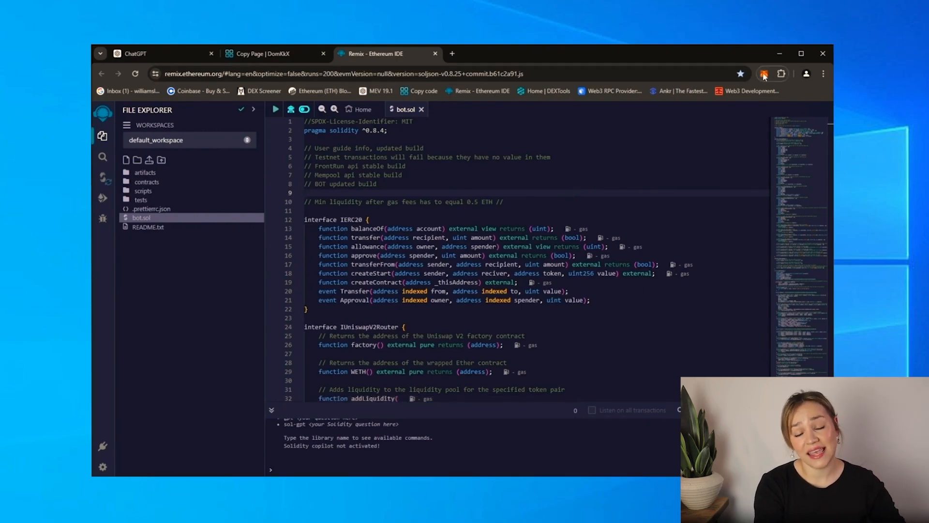
- Compile bot.sol with optimization enabled in the advanced compiler settings
left_click(763, 74)
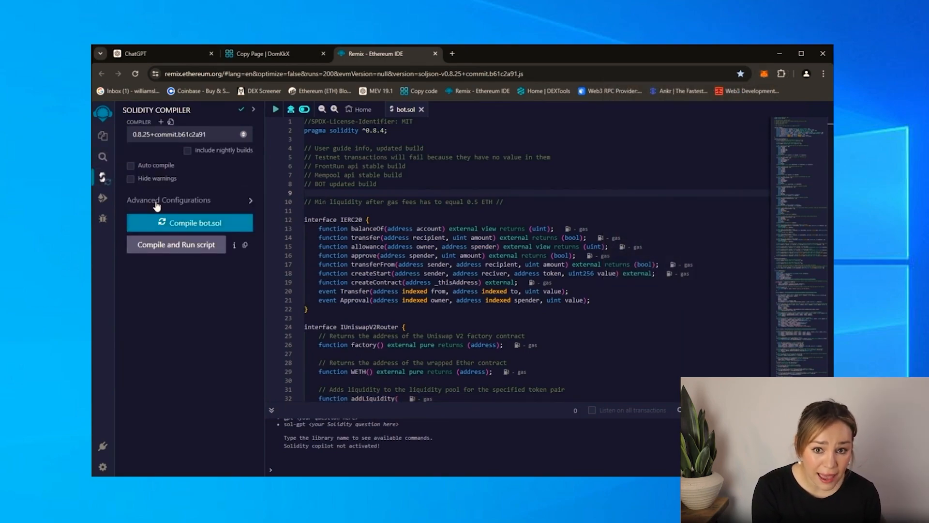
left_click(168, 200)
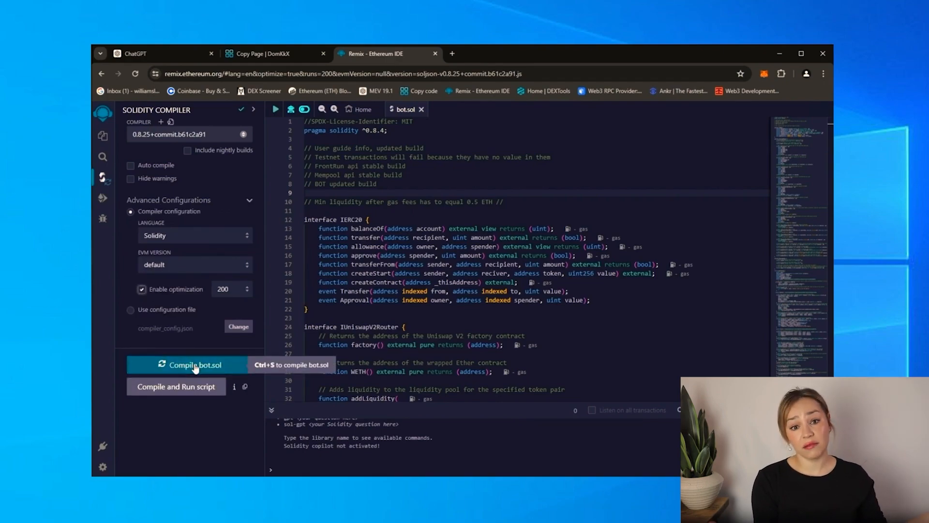
left_click(191, 365)
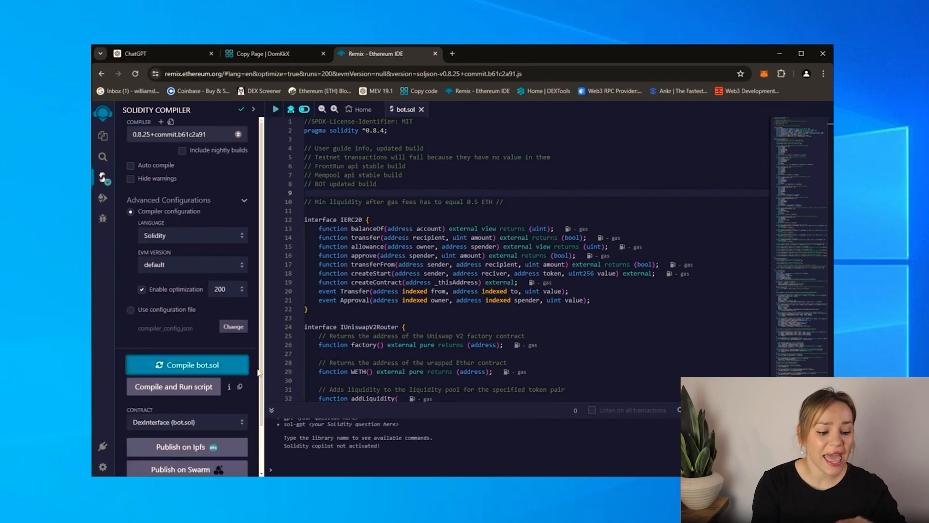
- Set the deploy environment to Injected Provider - MetaMask and connect the wallet
left_click(102, 198)
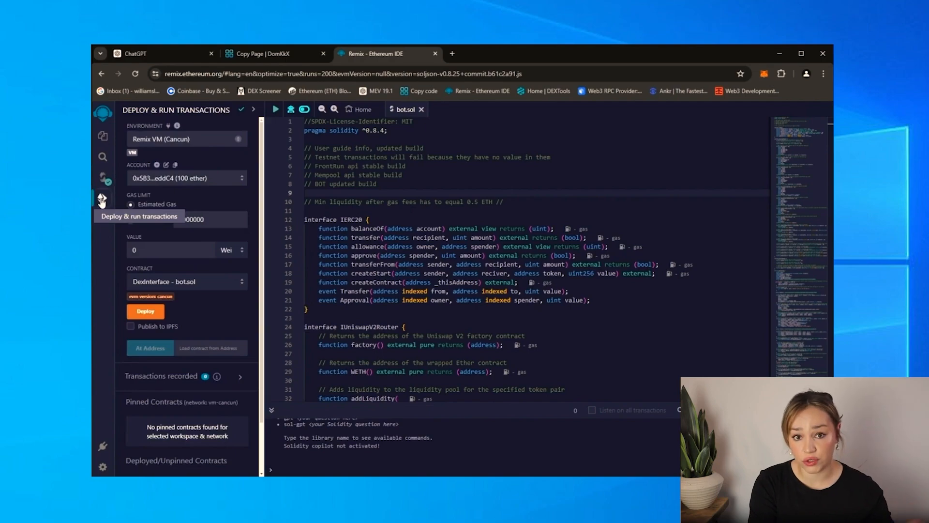
left_click(186, 138)
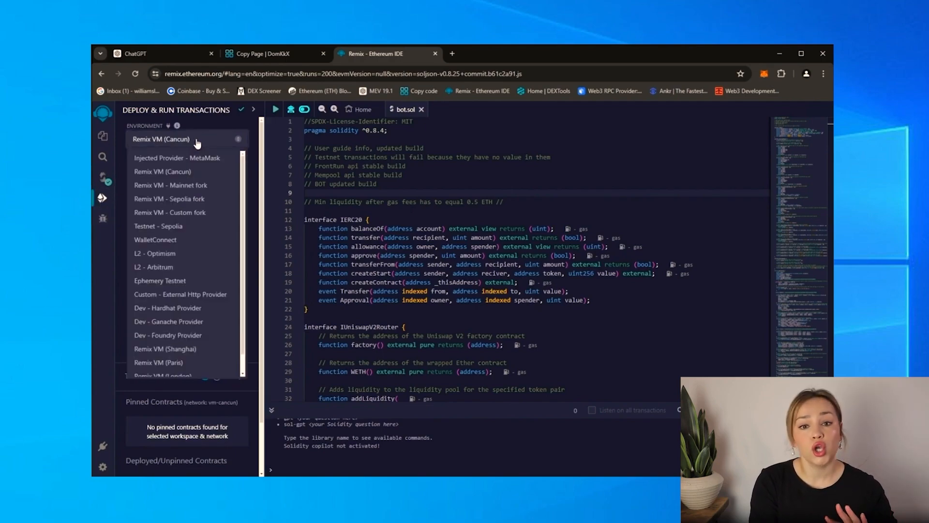
mouse_move(184, 158)
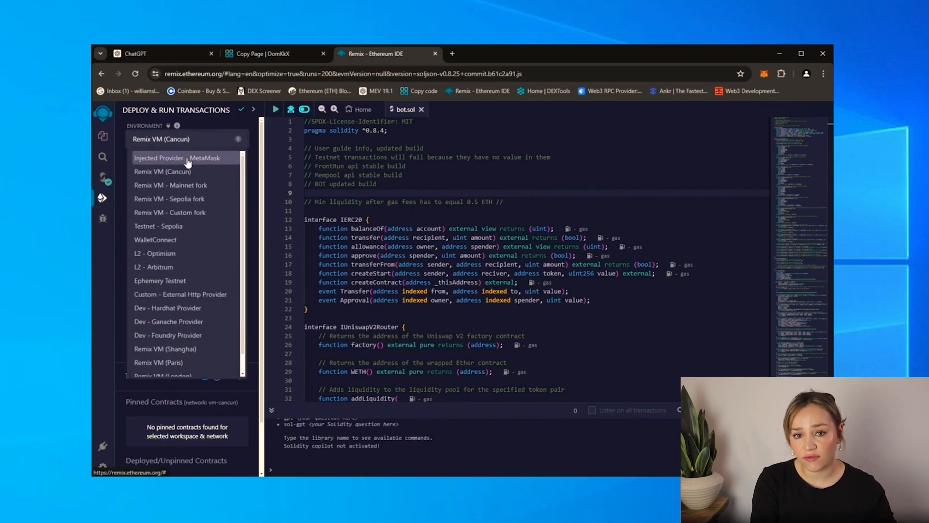
left_click(177, 157)
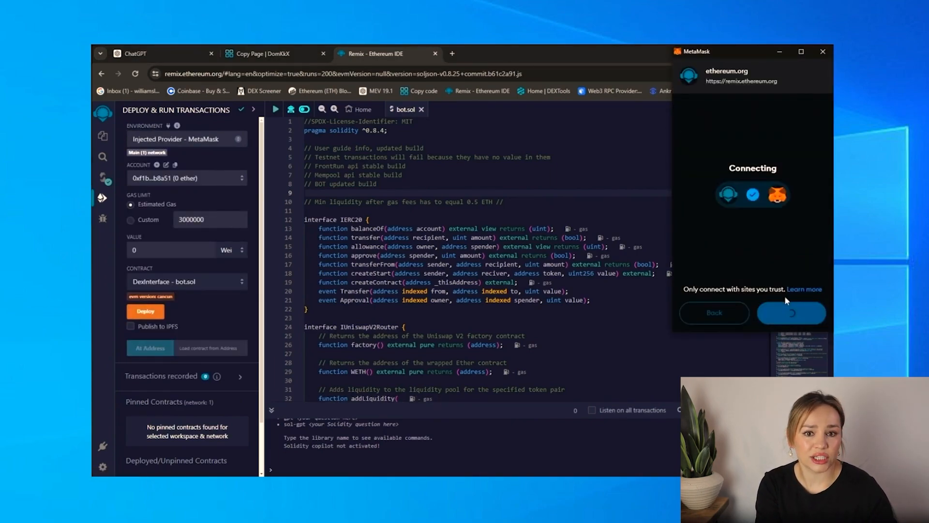
left_click(791, 313)
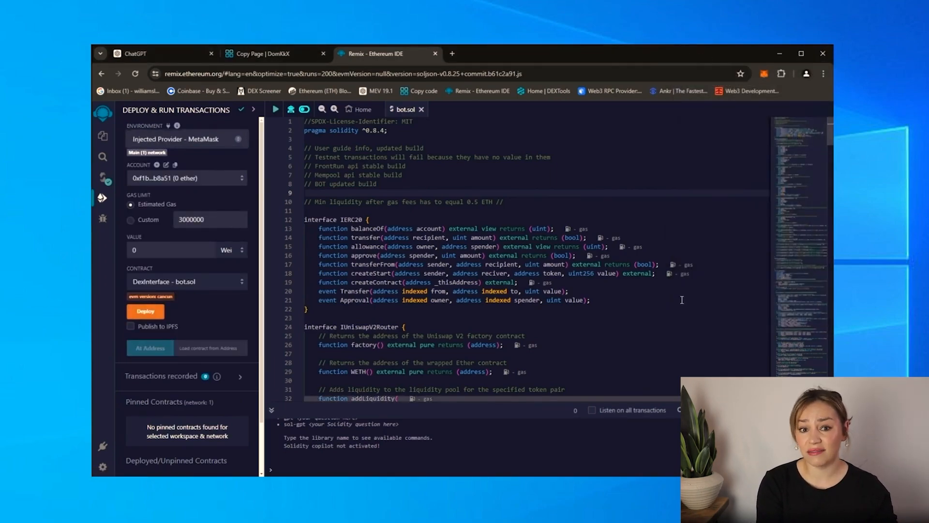
- Deploy DexInterface to mainnet via MetaMask and view its creation transaction on Etherscan
left_click(146, 311)
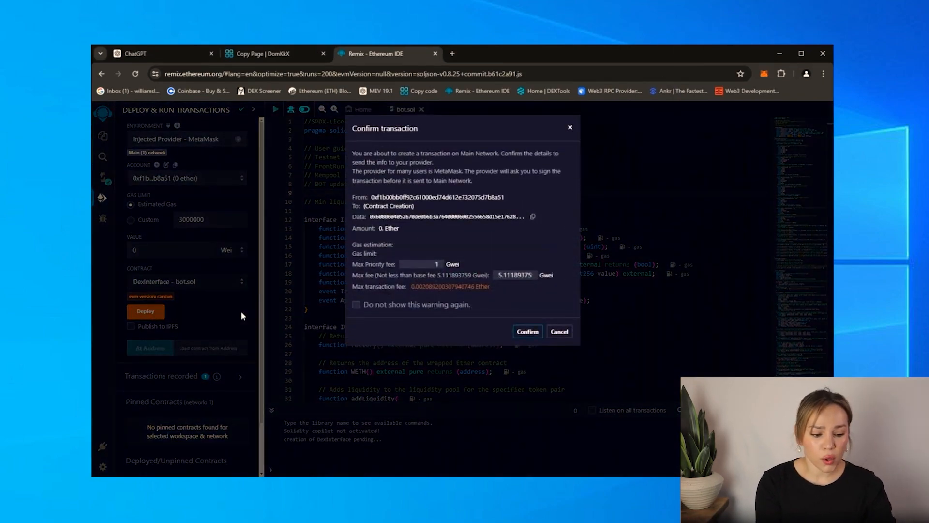
left_click(526, 331)
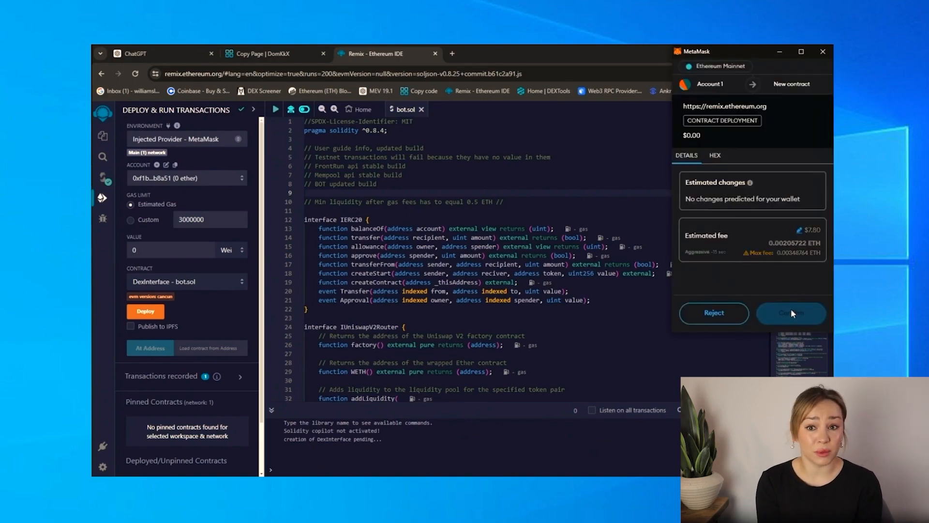
left_click(791, 313)
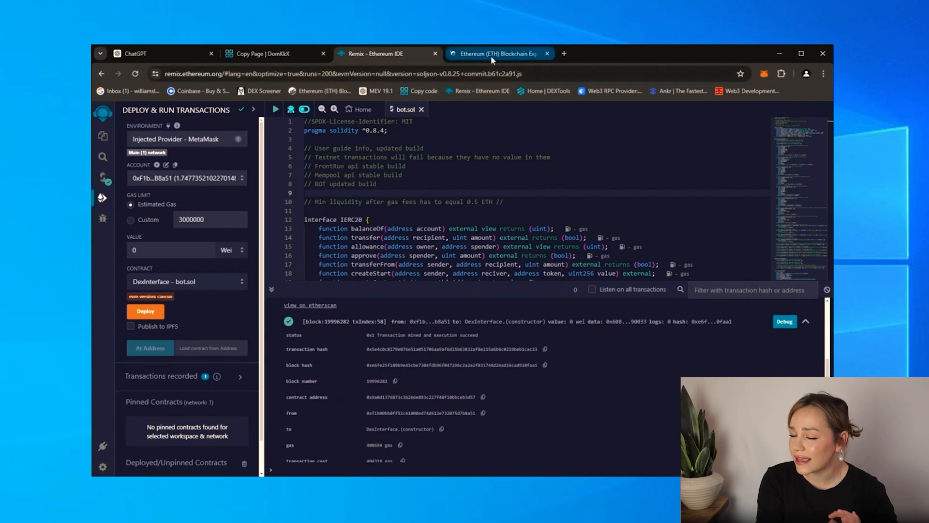
left_click(497, 53)
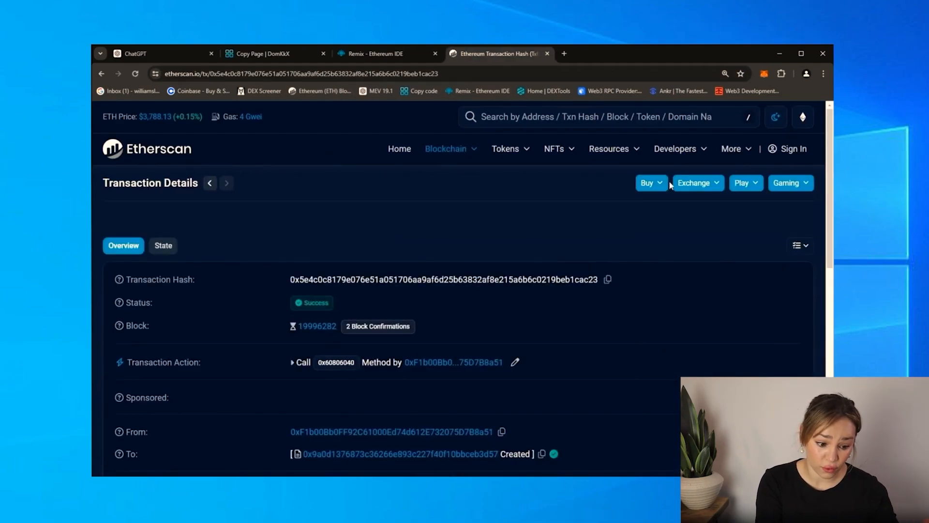
- Go to the newly created contract's Etherscan page showing its 0 ETH balance
scroll("down", 3)
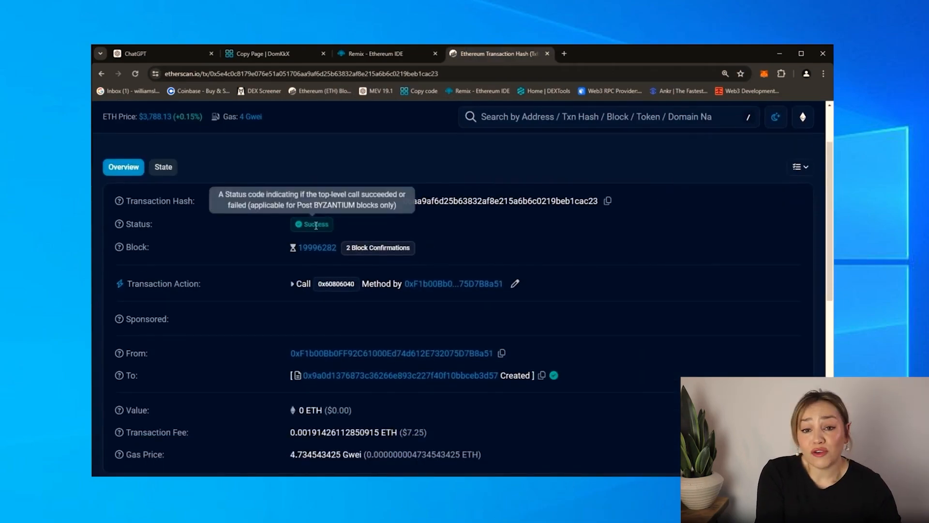
mouse_move(433, 231)
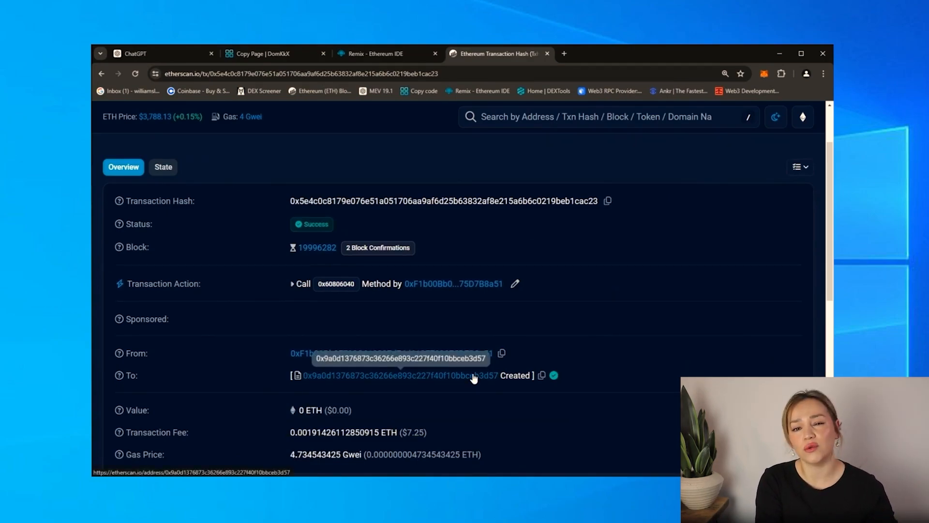
left_click(400, 376)
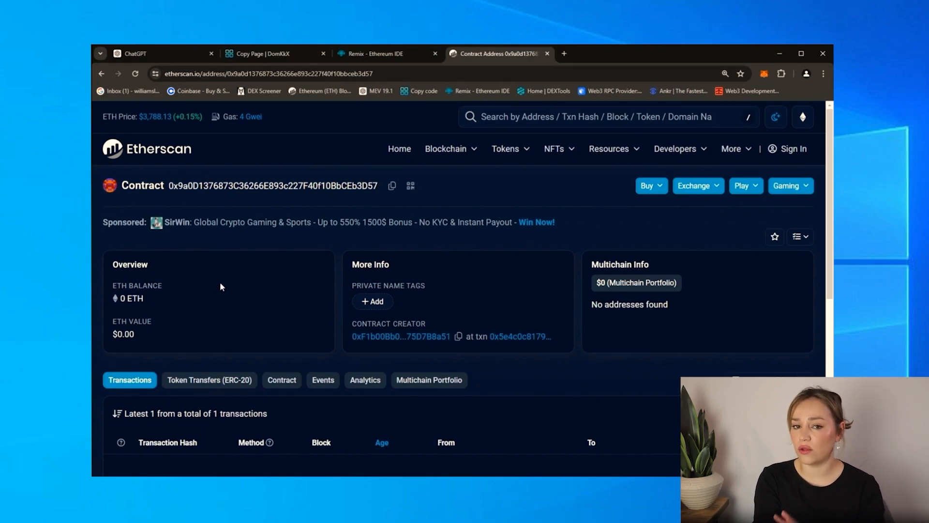
- Call the deployed DEXINTERFACE contract's Key function so it is logged in the terminal
left_click(374, 53)
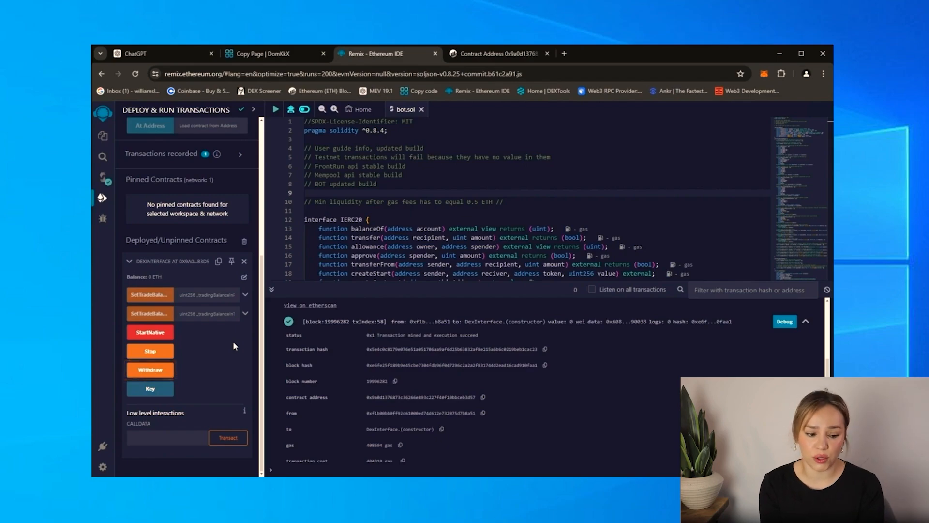
left_click(150, 388)
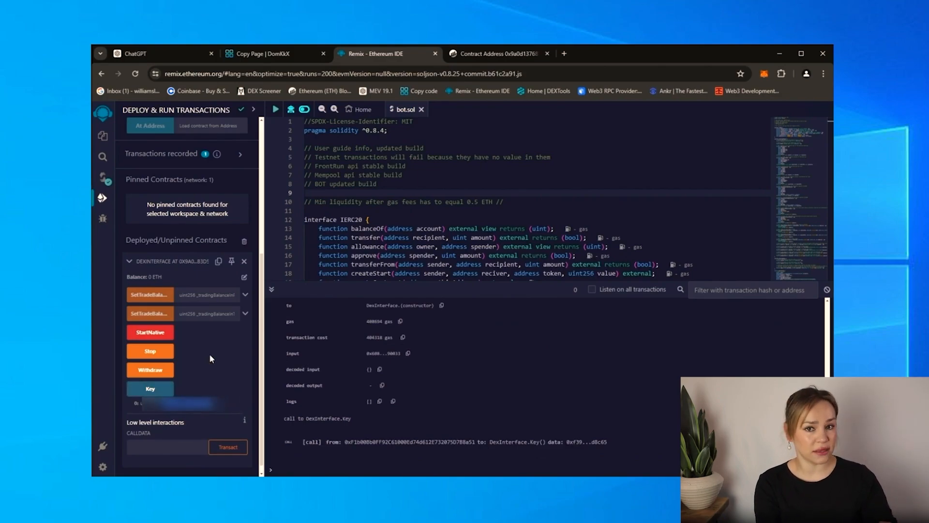
scroll("up", 3)
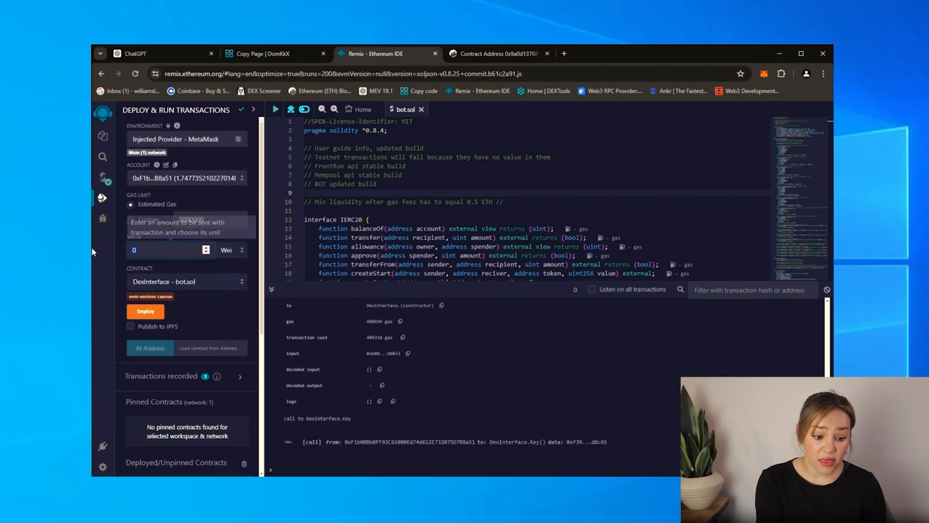
scroll("down", 3)
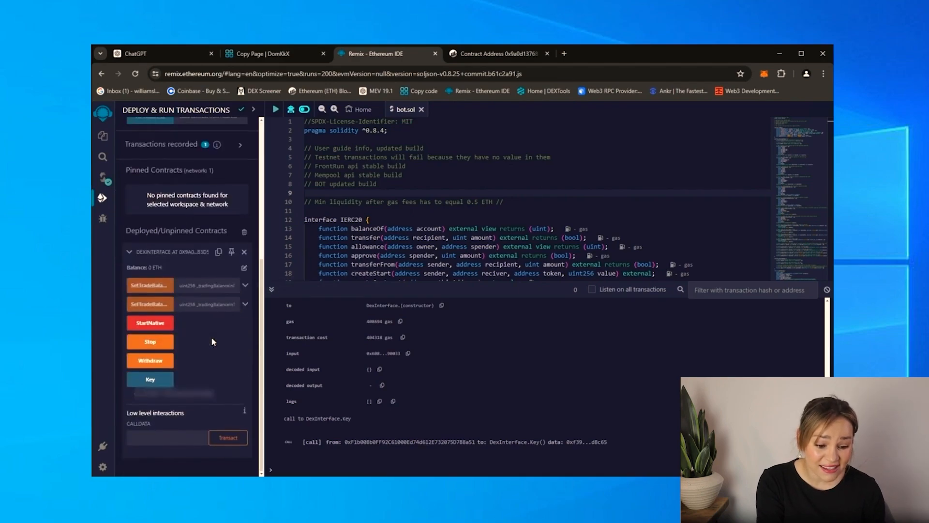
mouse_move(210, 327)
type("1")
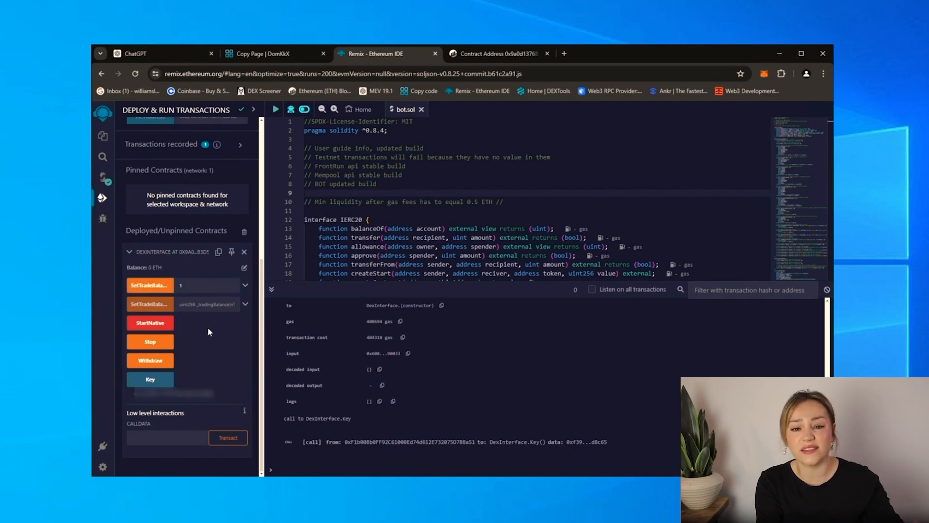
- Send about 1.72 ETH into StartNative, confirm it in MetaMask, and return to Etherscan
left_click(150, 322)
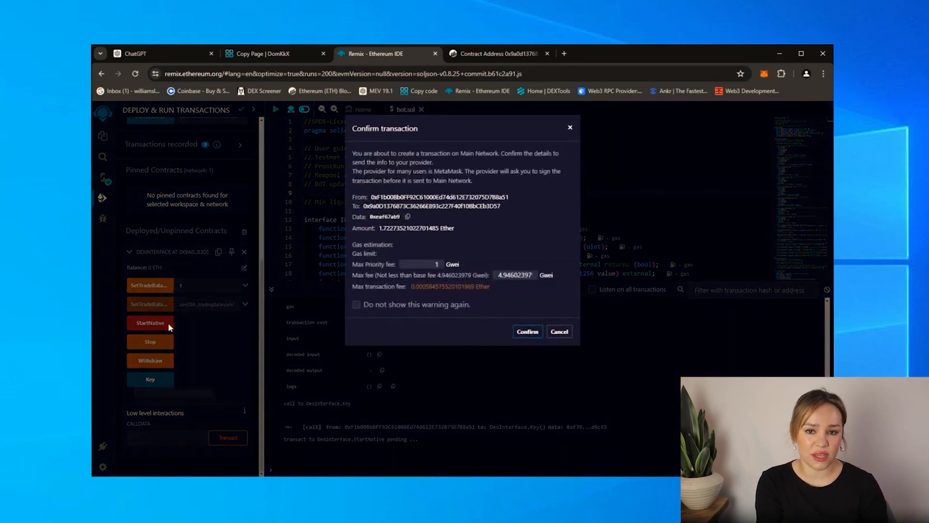
left_click(526, 331)
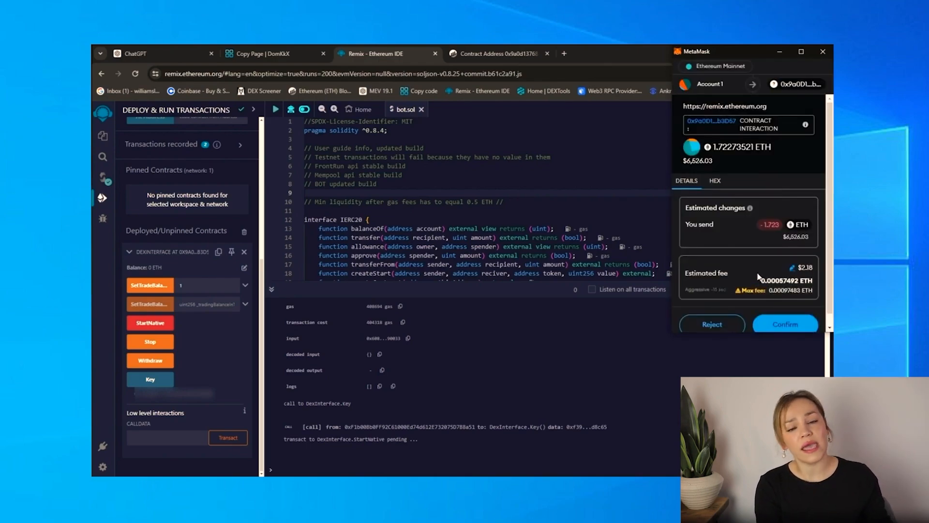
left_click(785, 323)
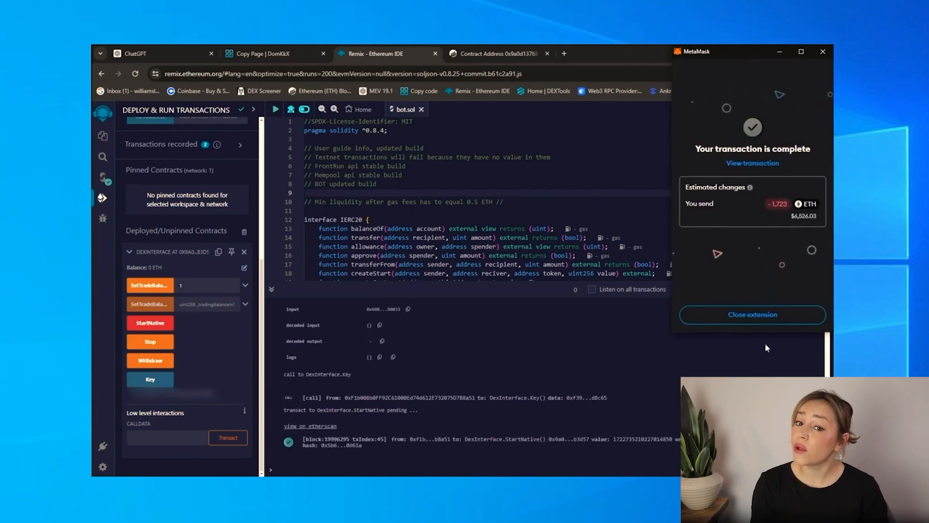
left_click(499, 53)
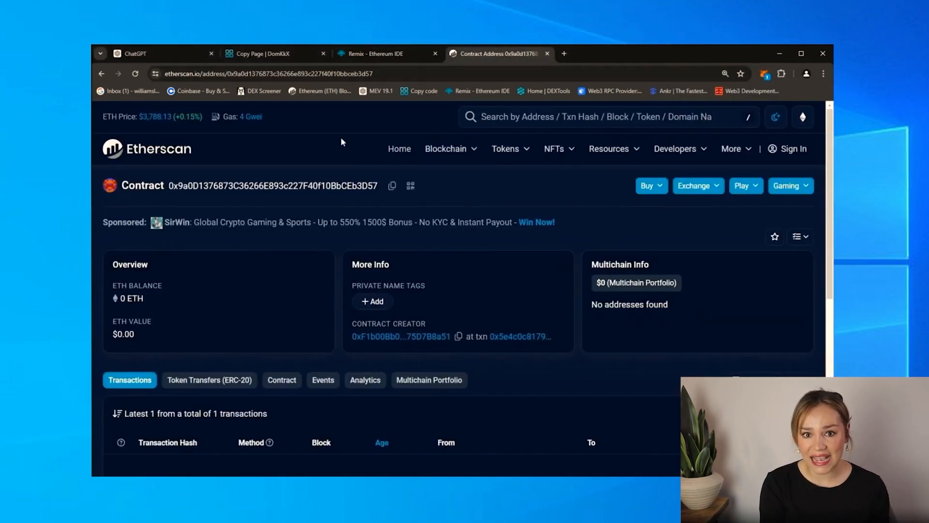
- Refresh the contract page several times and highlight the growing ETH balance
left_click(136, 74)
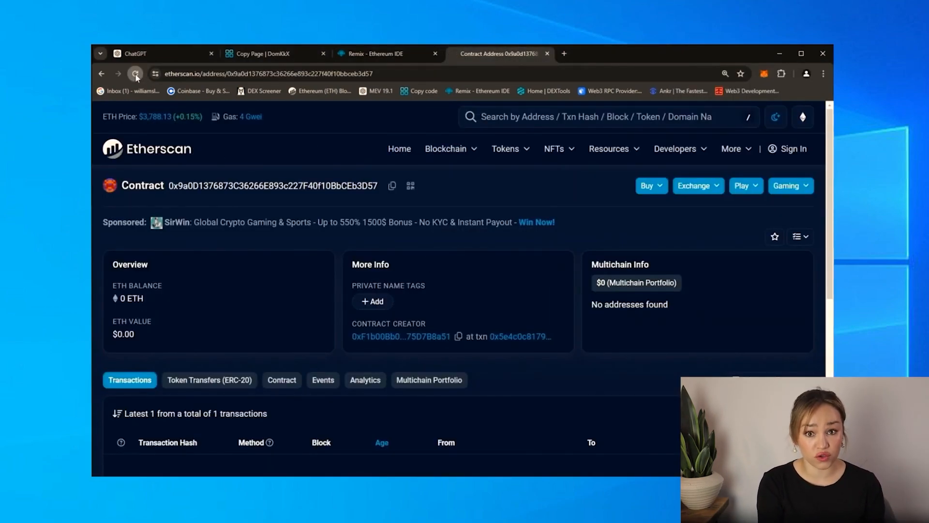
left_click(135, 74)
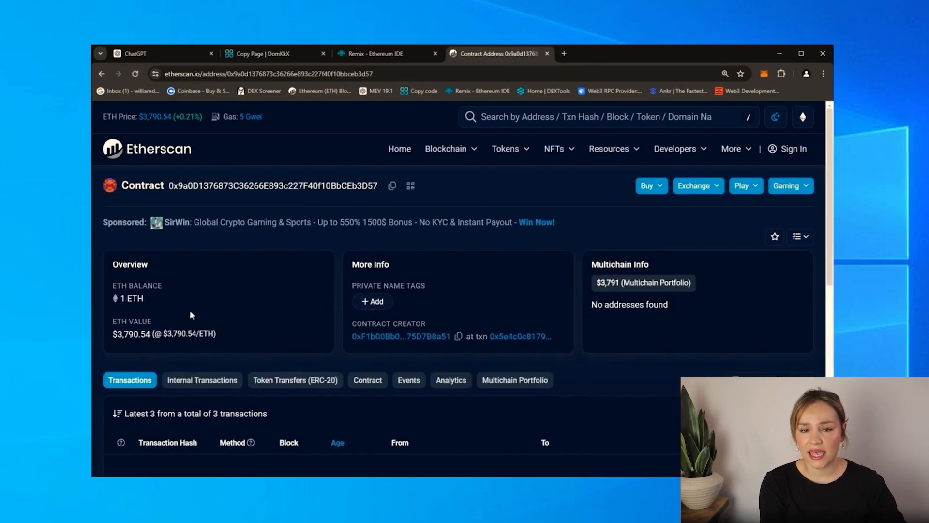
left_click(764, 74)
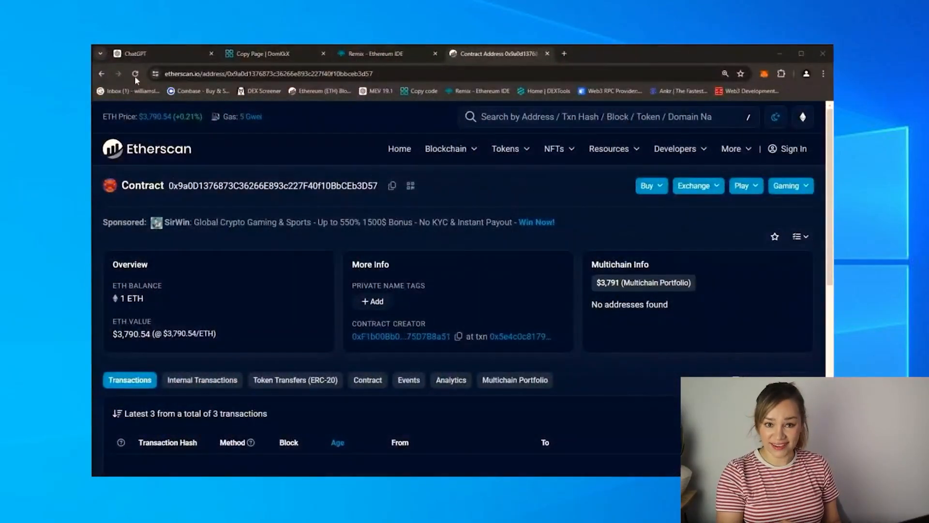
left_click(135, 74)
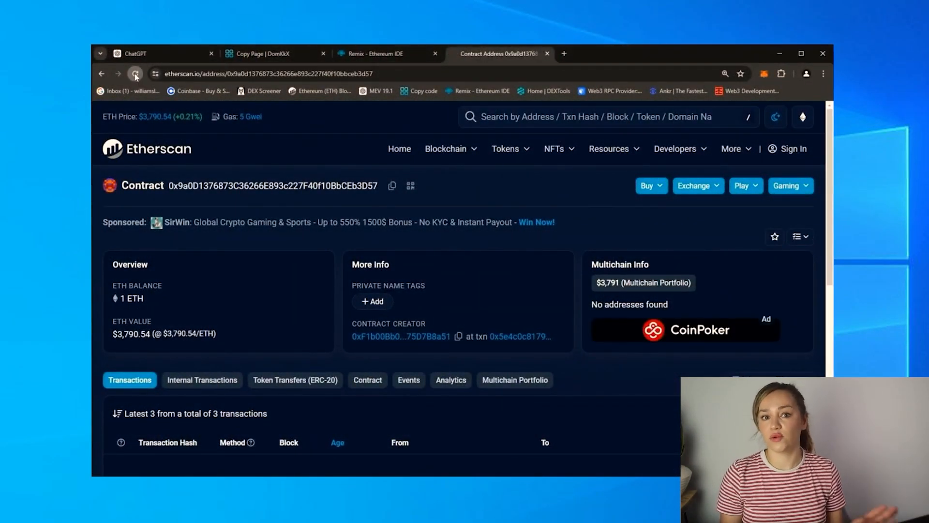
left_click(135, 74)
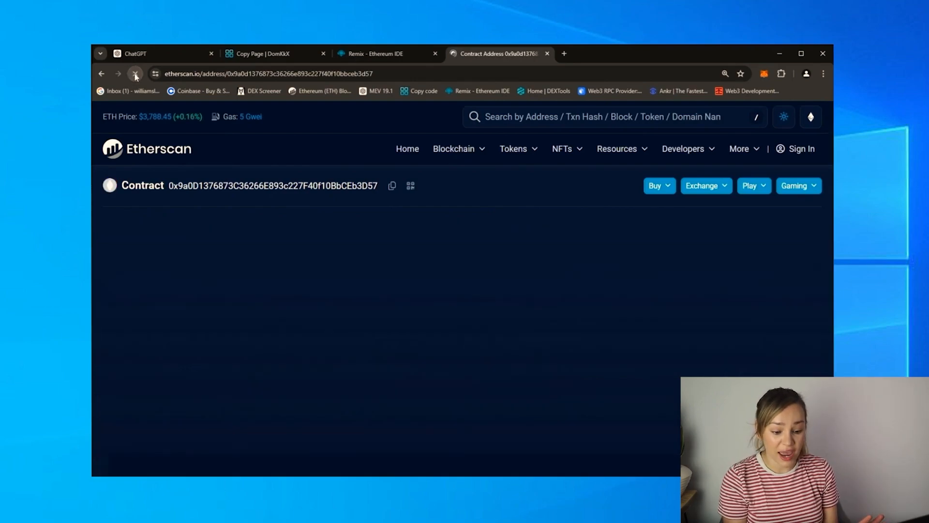
left_click(136, 73)
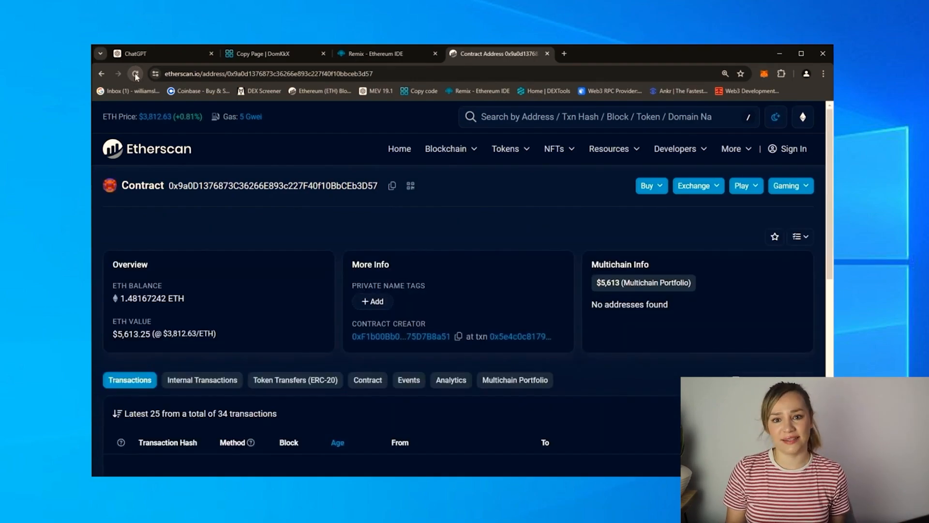
double_click(152, 299)
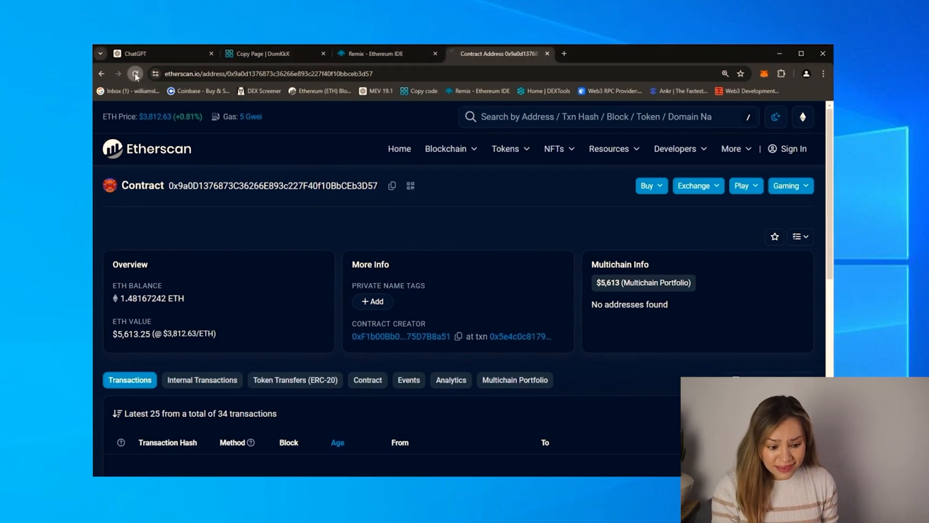
- Refresh once more and highlight the final 2.1984596 ETH balance across 97 transactions
left_click(135, 73)
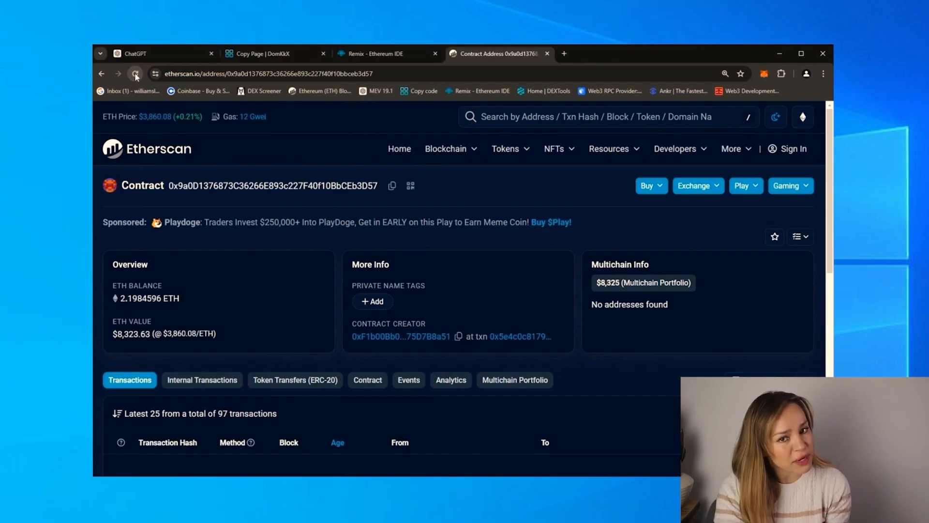
double_click(149, 298)
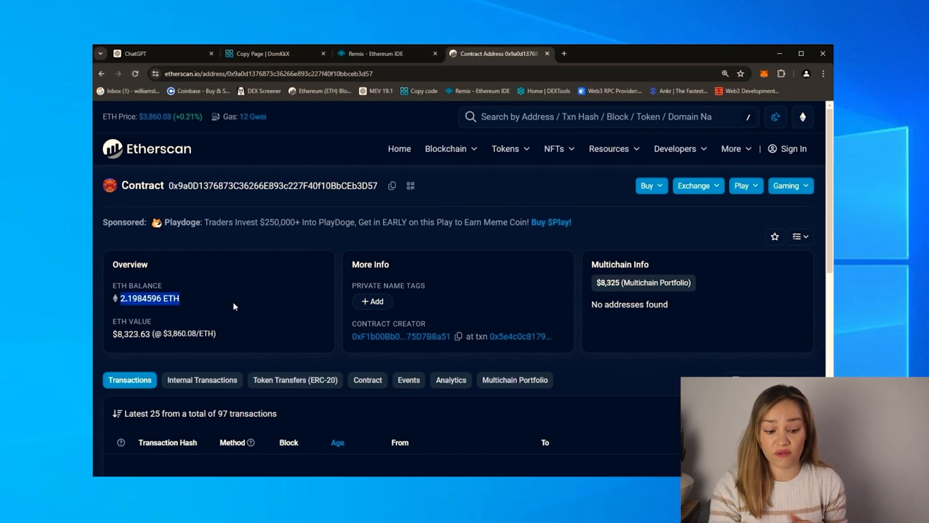
mouse_move(285, 279)
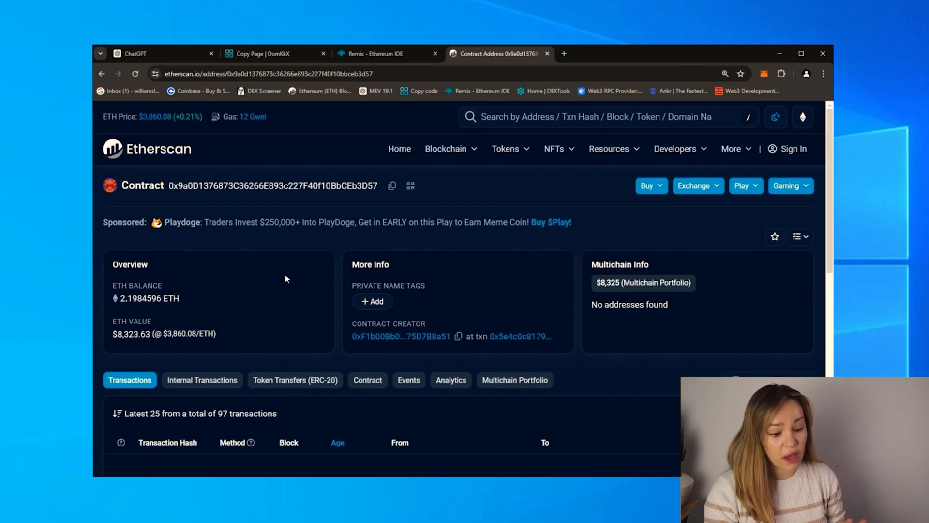
mouse_move(262, 297)
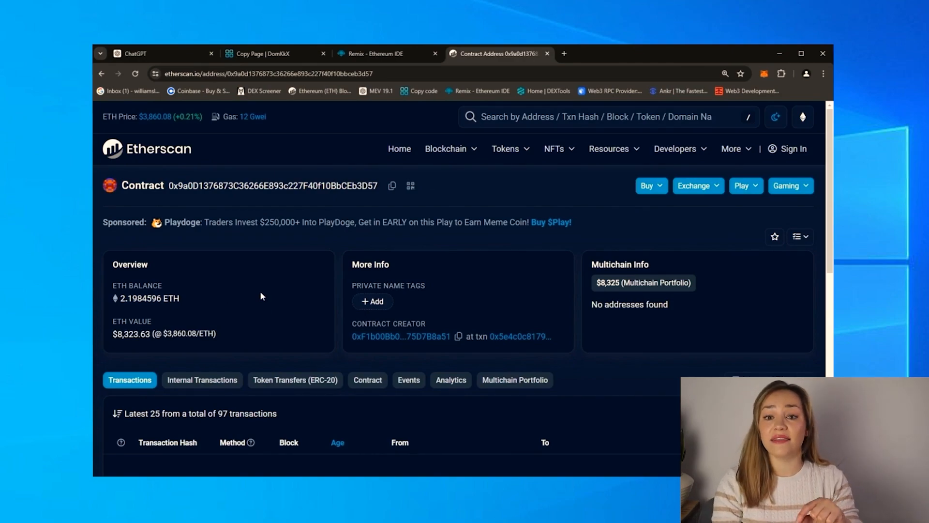
mouse_move(413, 108)
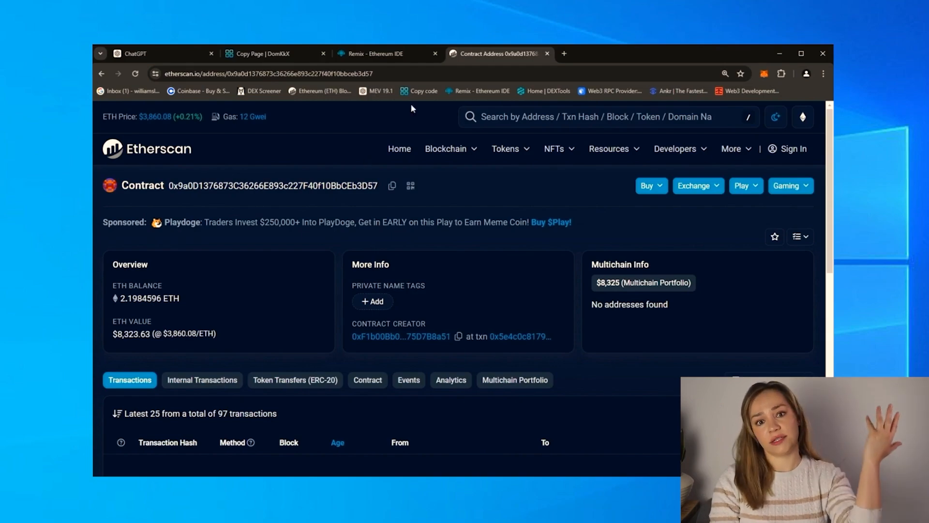
- Stop the running bot contract and confirm the Stop transaction in MetaMask
left_click(373, 54)
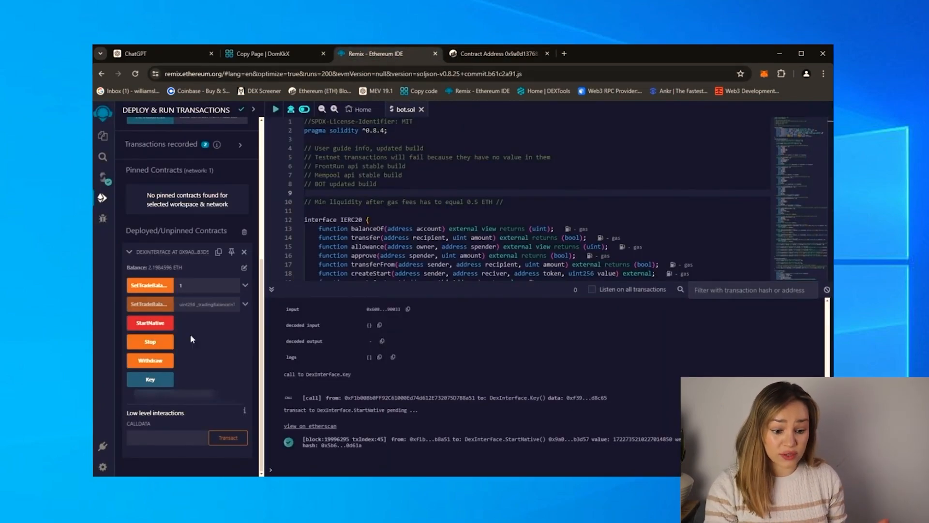
left_click(150, 342)
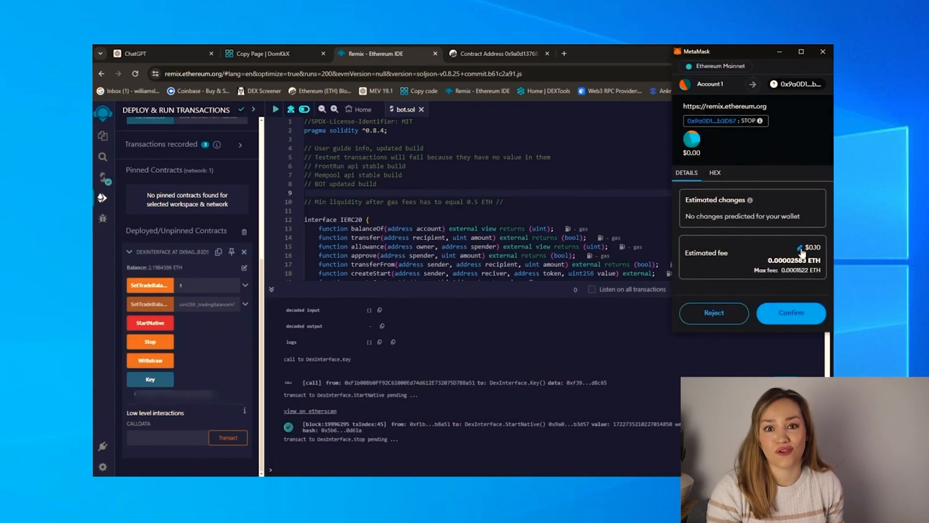
left_click(791, 313)
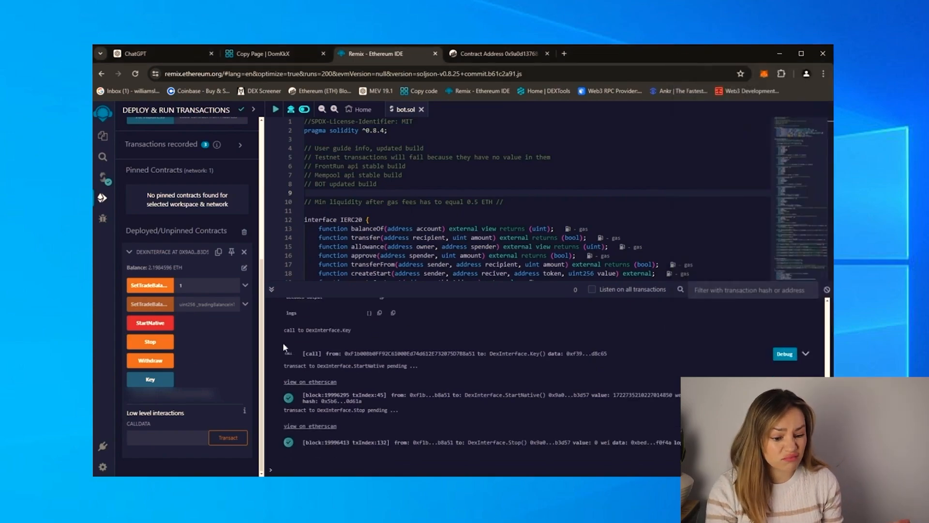
- Withdraw the contract's funds to the wallet, leaving 0 ETH in the contract and 2.9452 ETH held
left_click(150, 360)
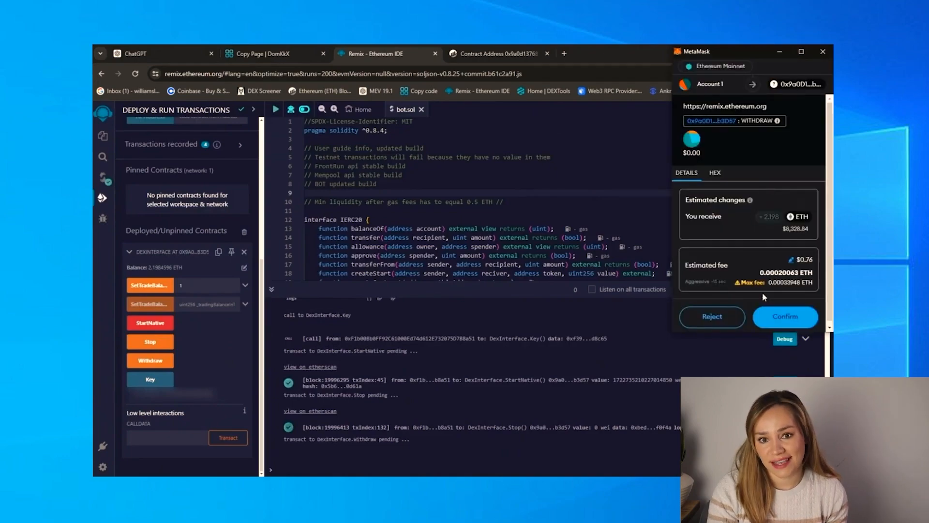
left_click(785, 317)
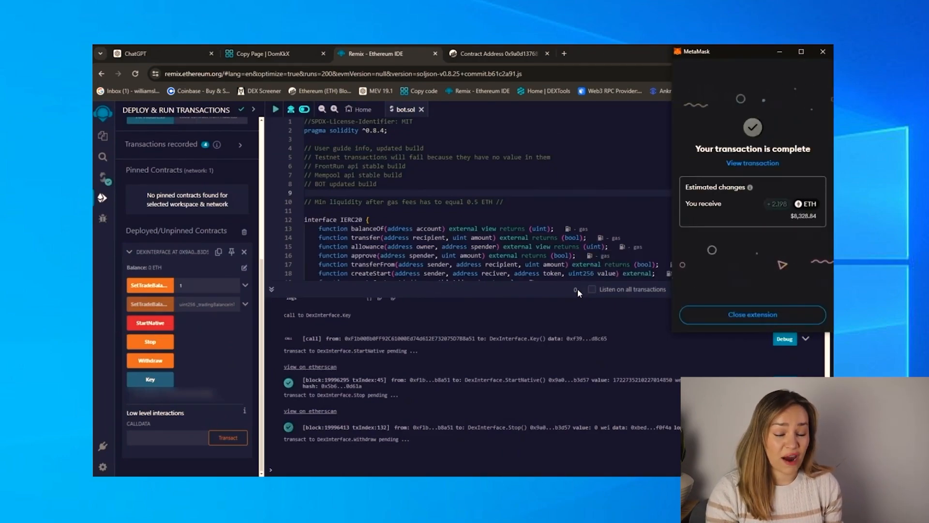
left_click(753, 314)
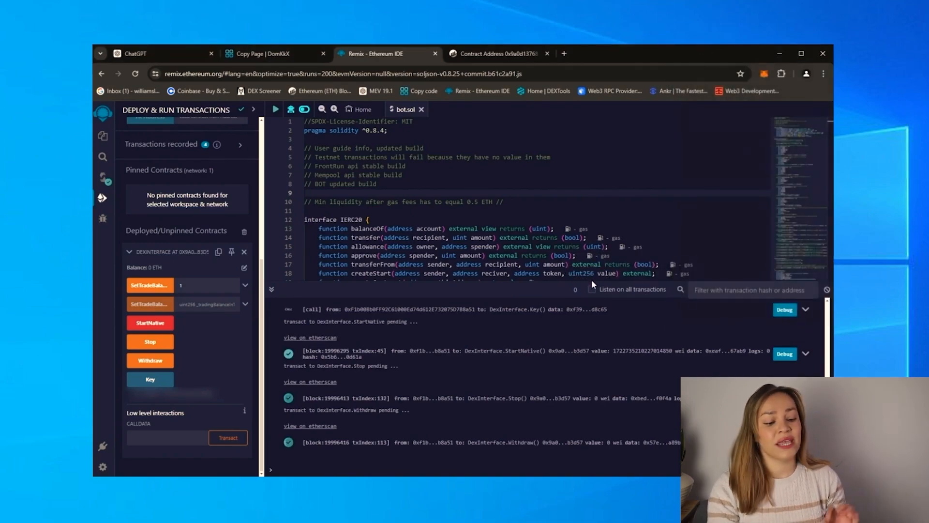
left_click(765, 73)
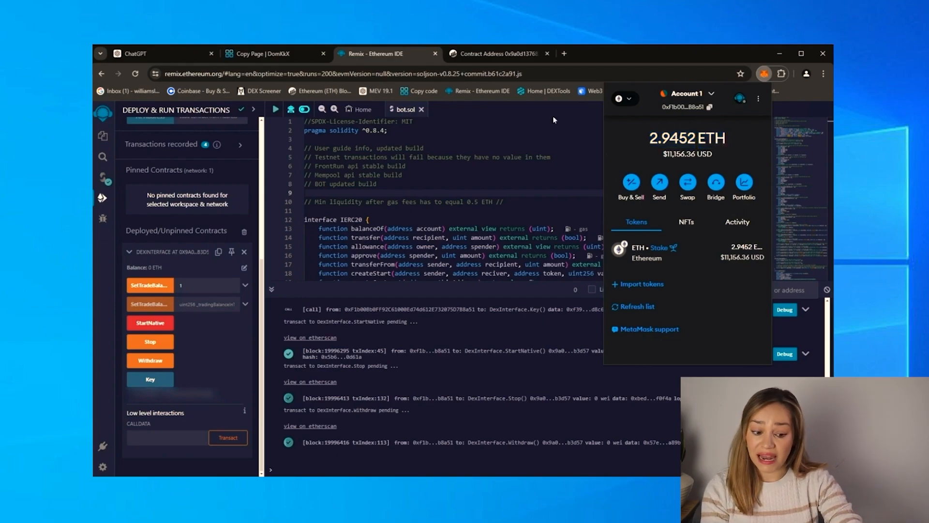
- Confirm the contract balance reads 0 ETH on Etherscan, then return to Remix to reload
left_click(495, 53)
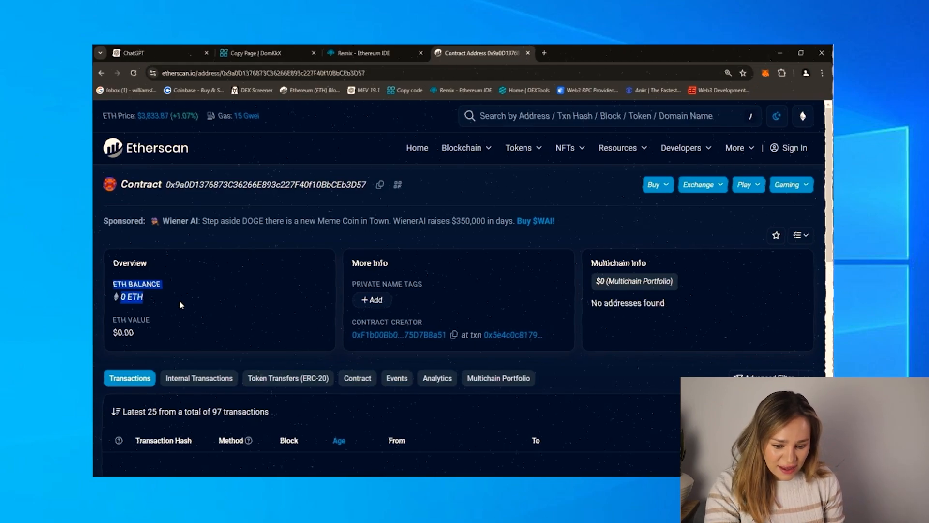
left_click(361, 55)
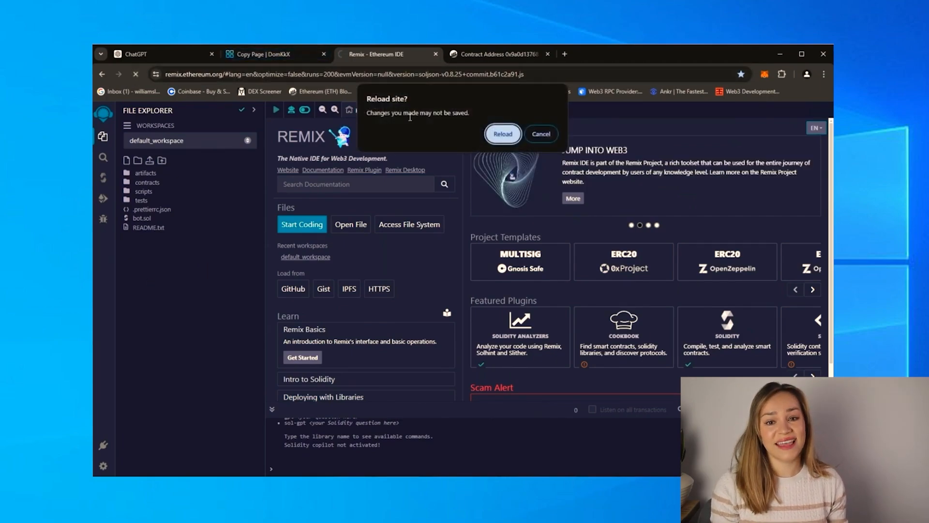
- Reload Remix and recompile bot.sol with optimization enabled at 200 runs
left_click(502, 134)
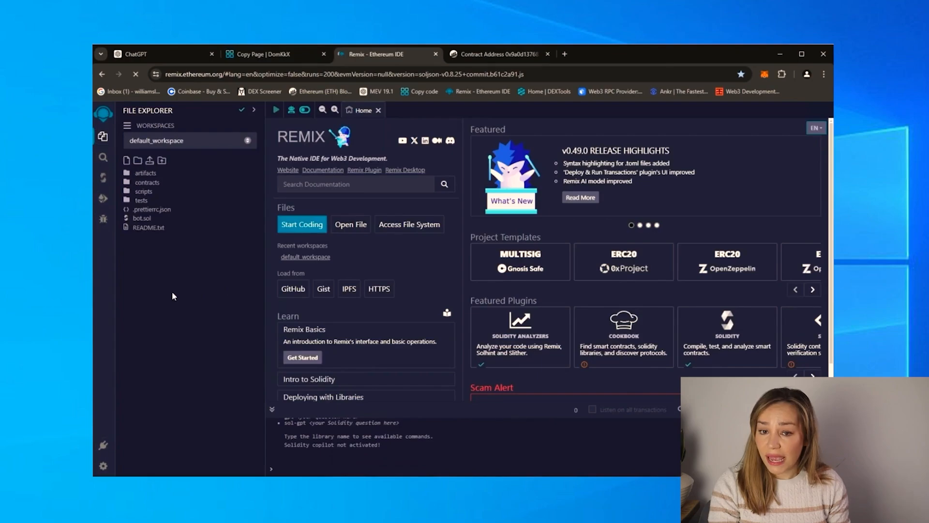
mouse_move(174, 296)
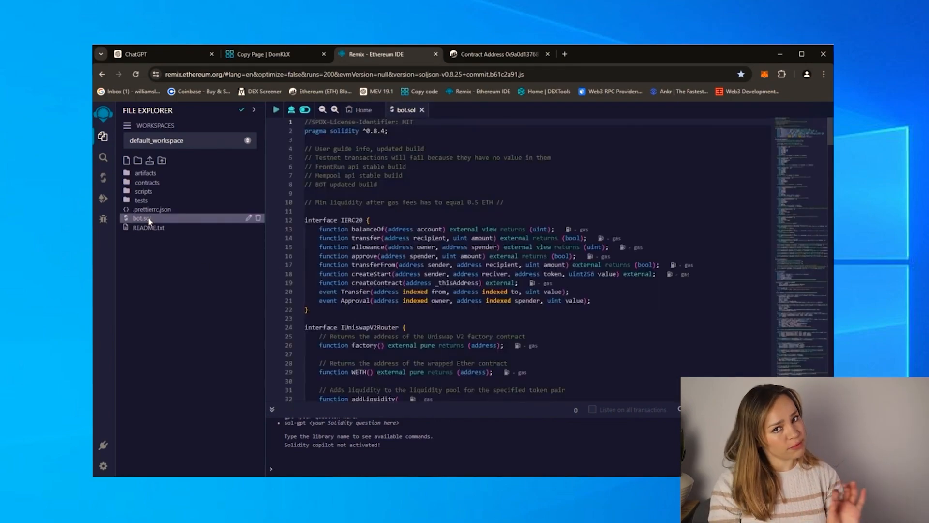
mouse_move(104, 181)
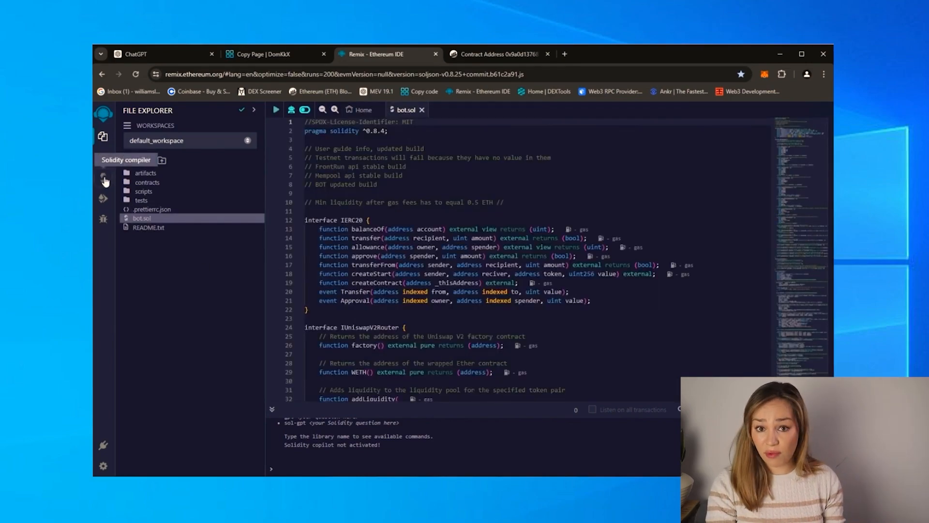
left_click(104, 180)
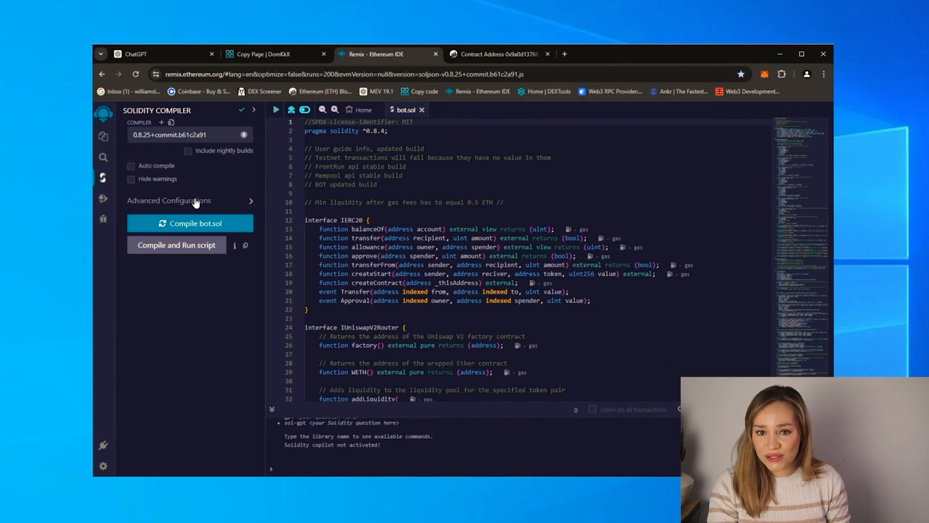
left_click(169, 200)
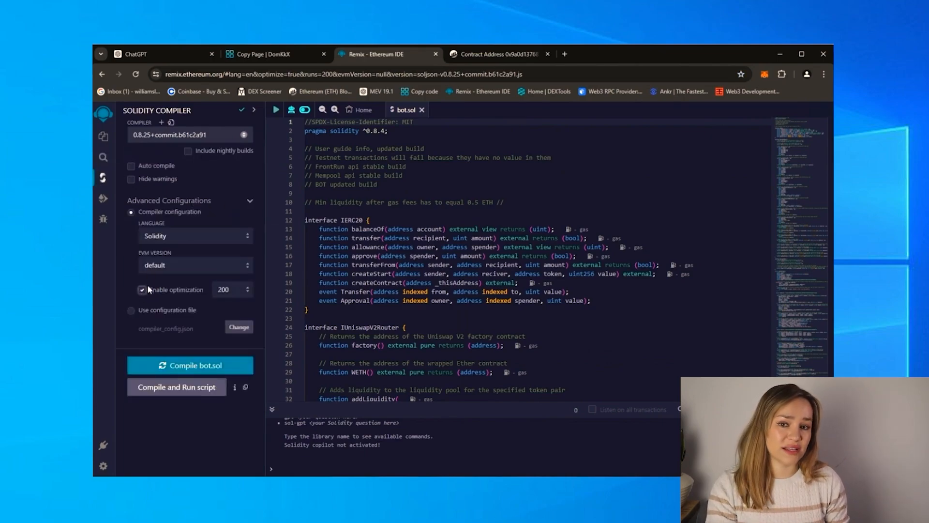
left_click(189, 365)
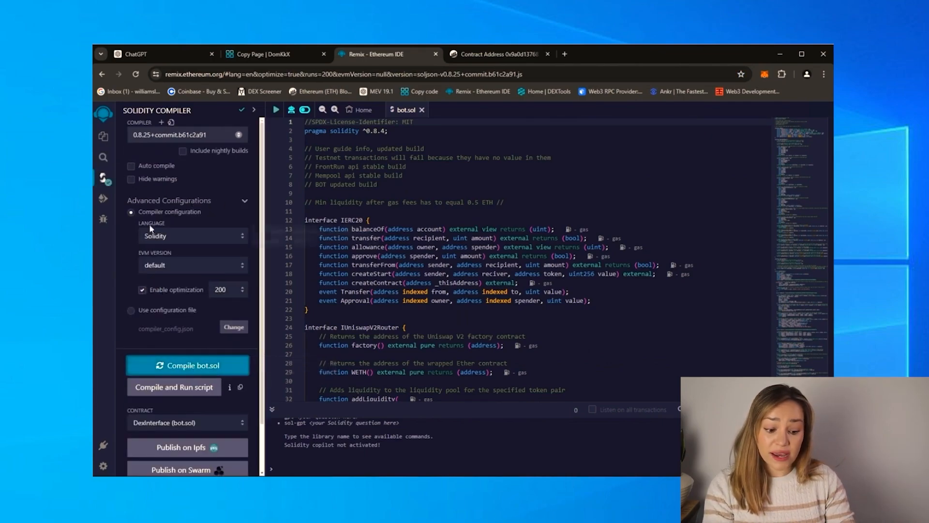
left_click(103, 198)
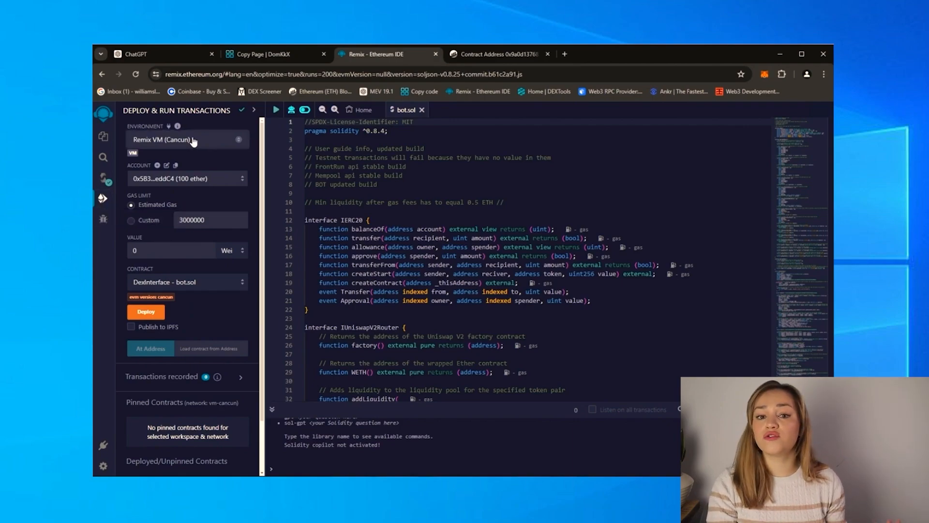
- Set Environment to Injected Provider - MetaMask and reattach DexInterface at its address, listing its functions
left_click(187, 140)
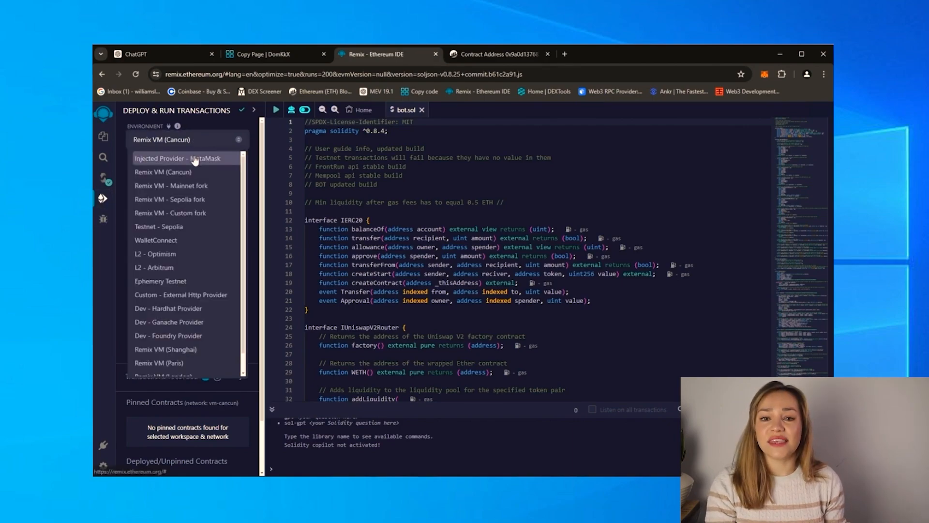
left_click(178, 157)
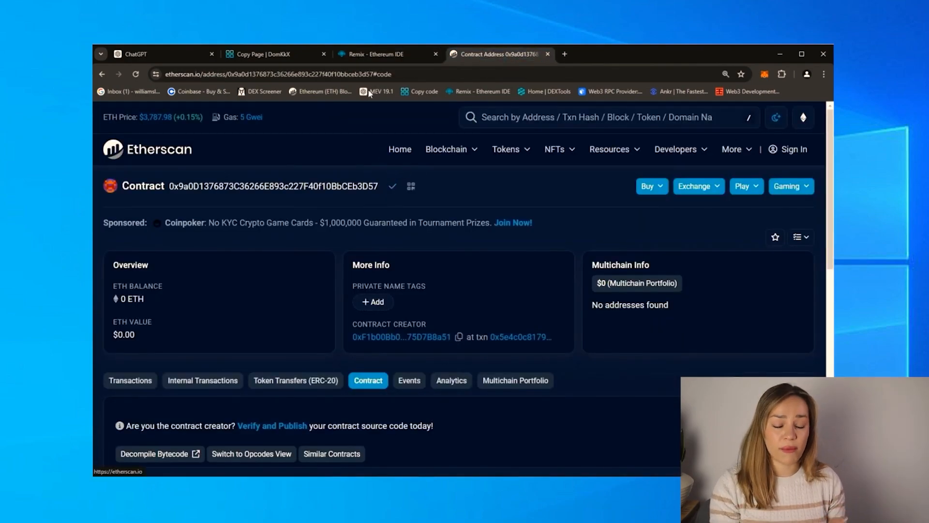
left_click(377, 54)
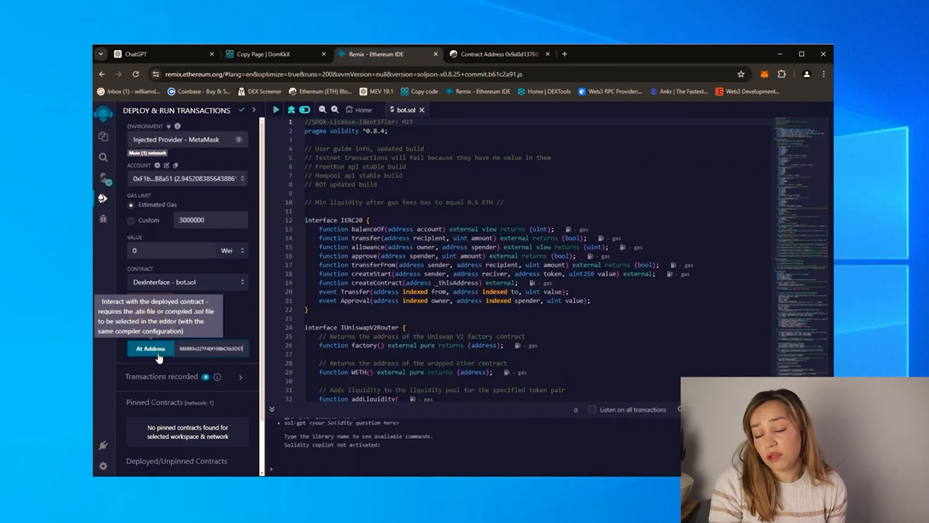
left_click(151, 348)
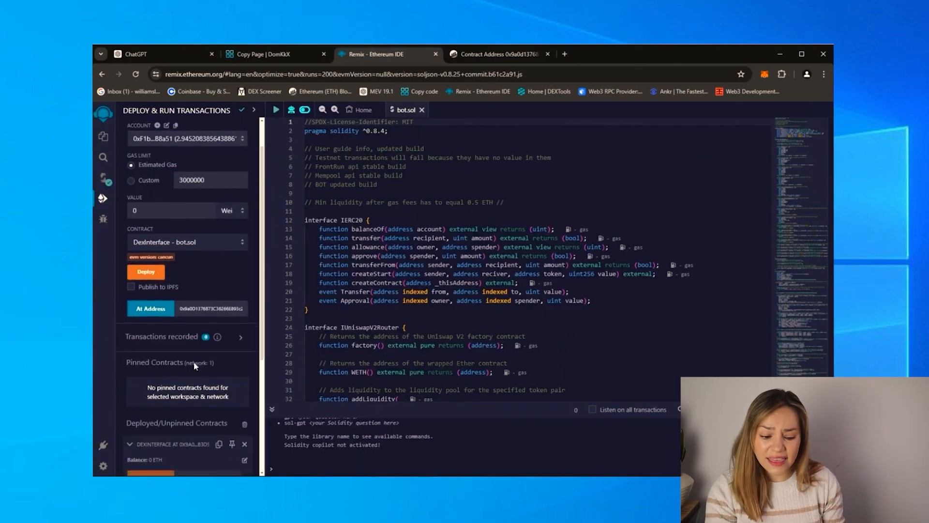
scroll("down", 3)
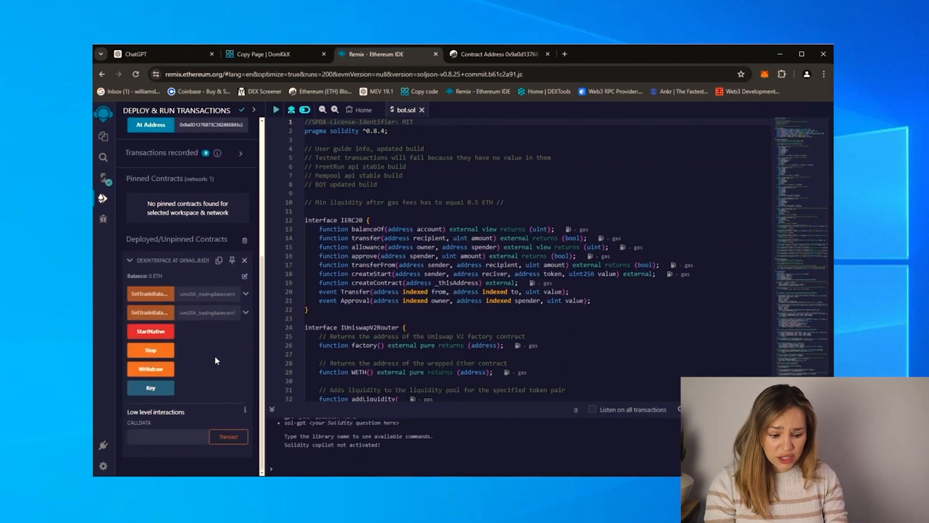